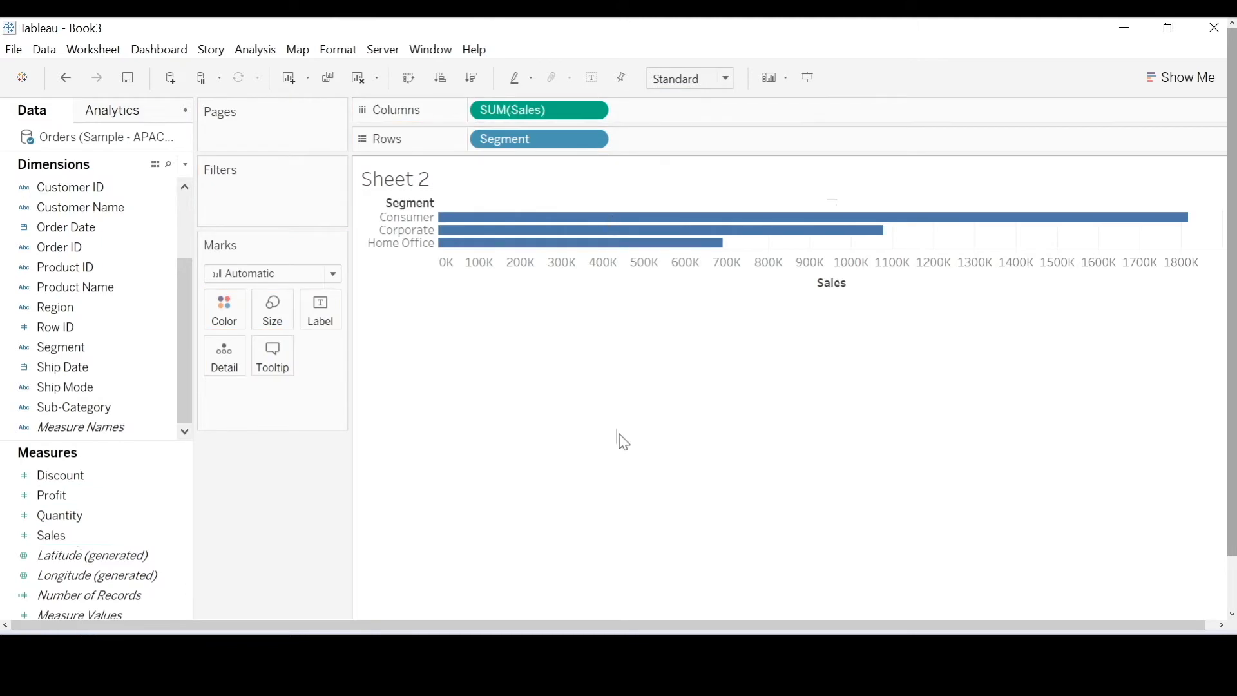
{"action": "mouse_move", "coordinate": [542, 334]}
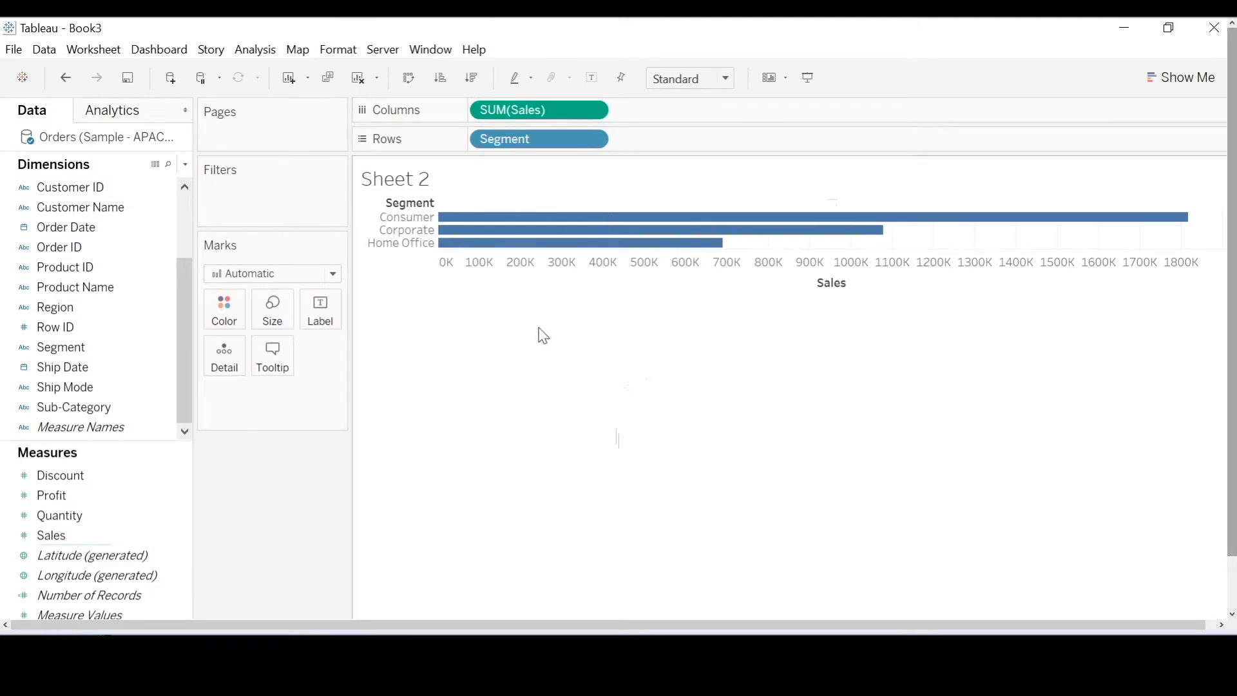
{"action": "mouse_move", "coordinate": [412, 229]}
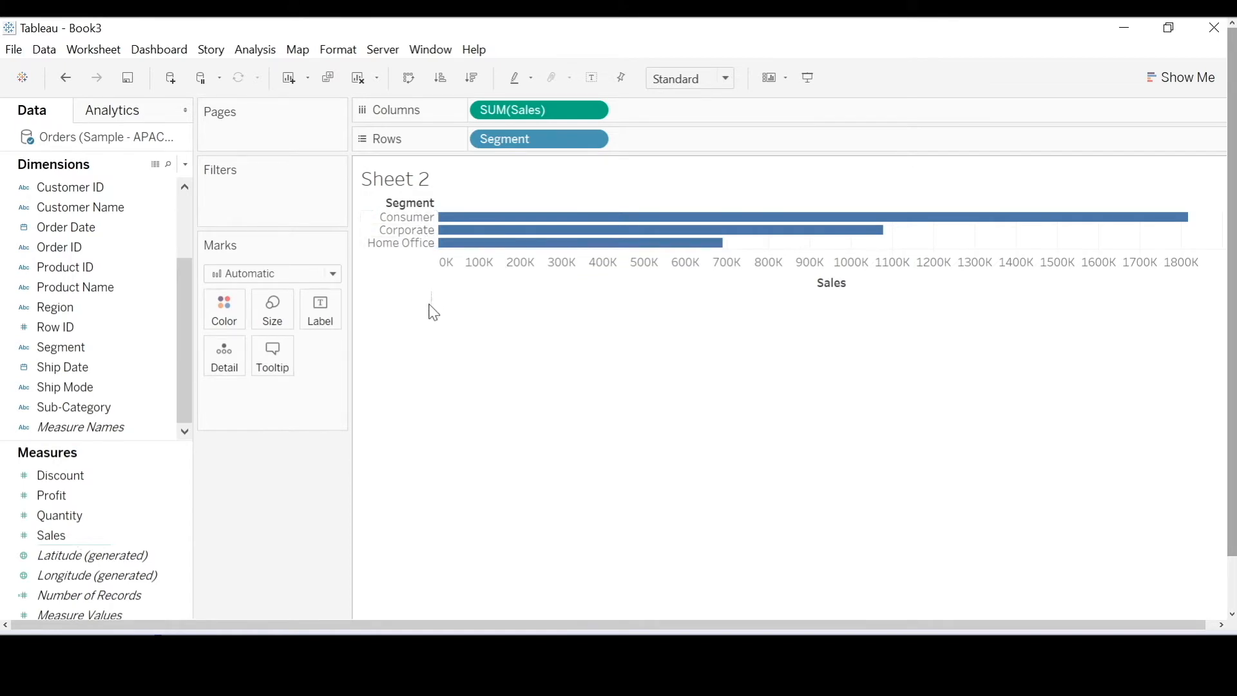
{"action": "mouse_move", "coordinate": [503, 328]}
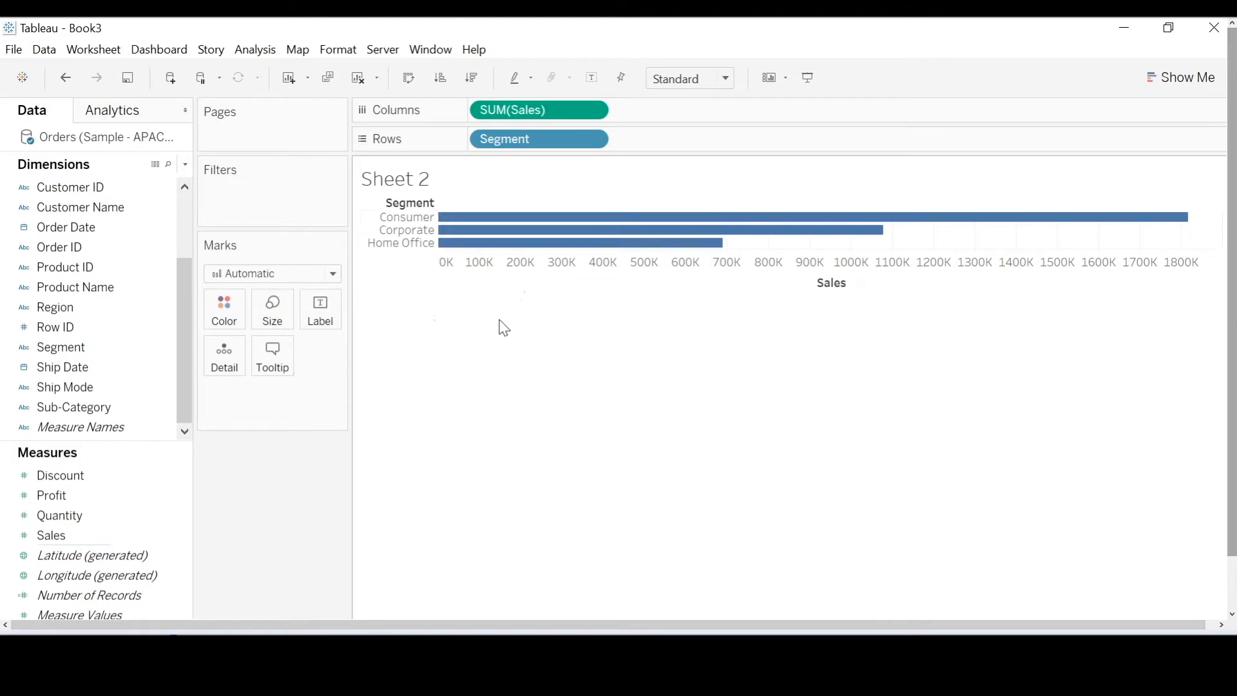
{"action": "mouse_move", "coordinate": [512, 361]}
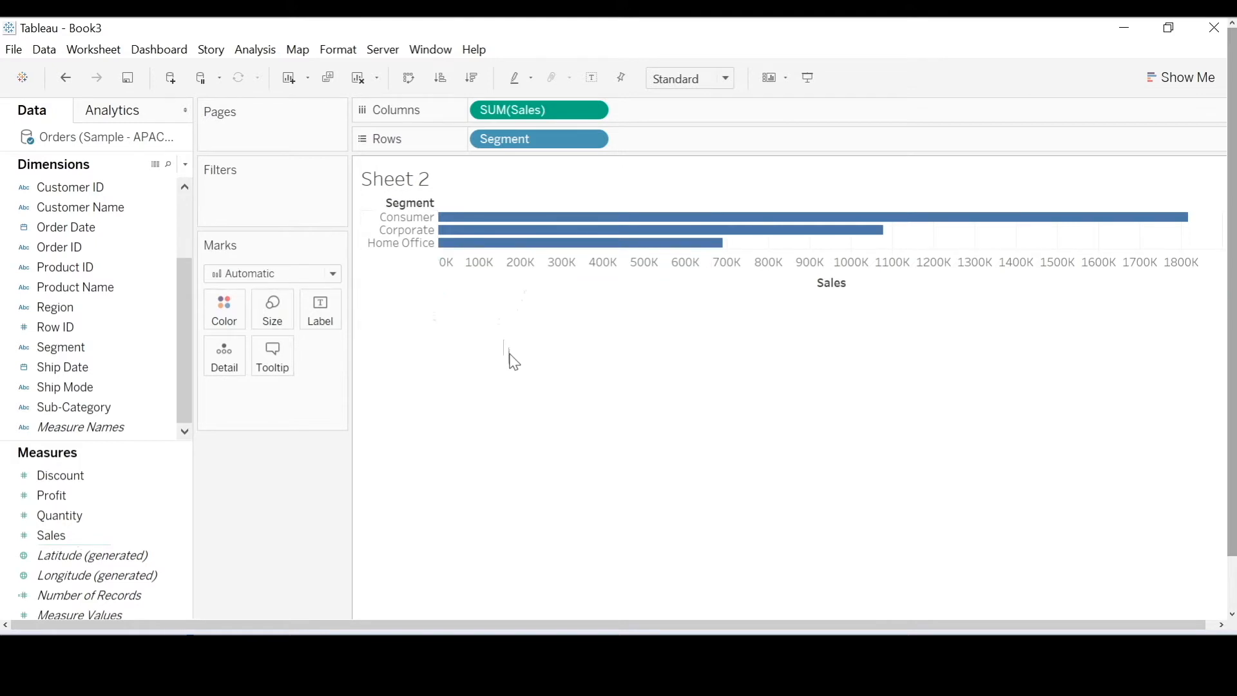
{"action": "mouse_move", "coordinate": [531, 404]}
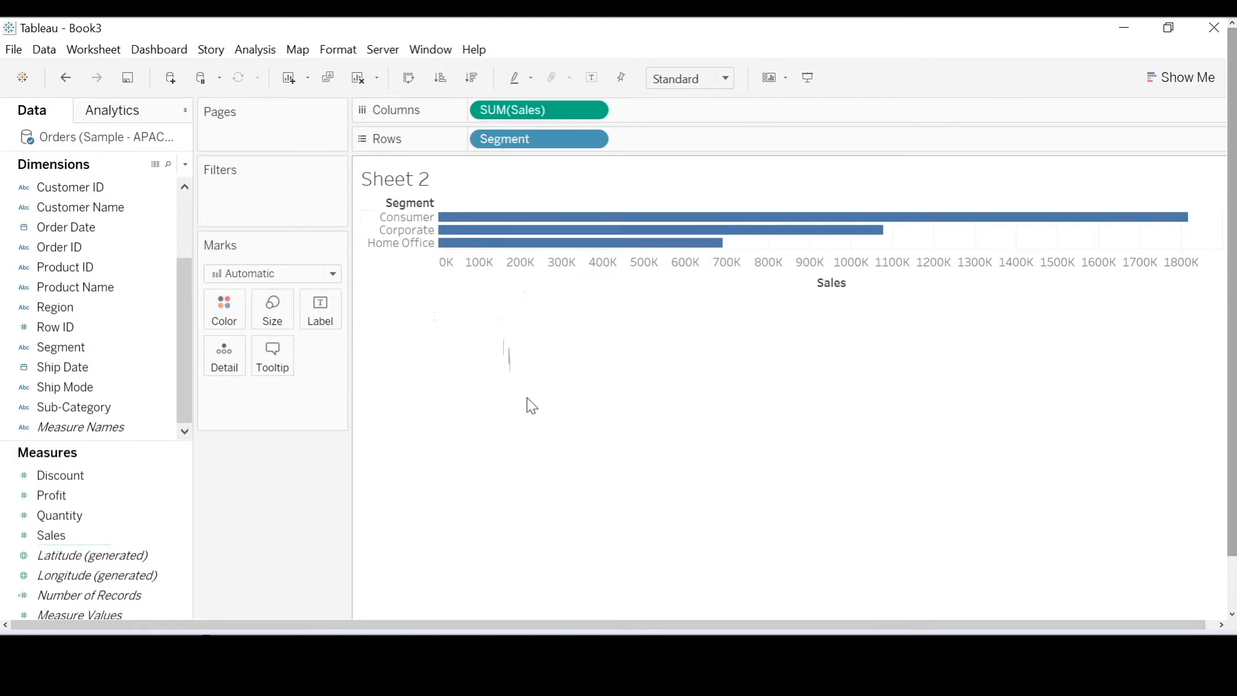
{"action": "mouse_move", "coordinate": [593, 110]}
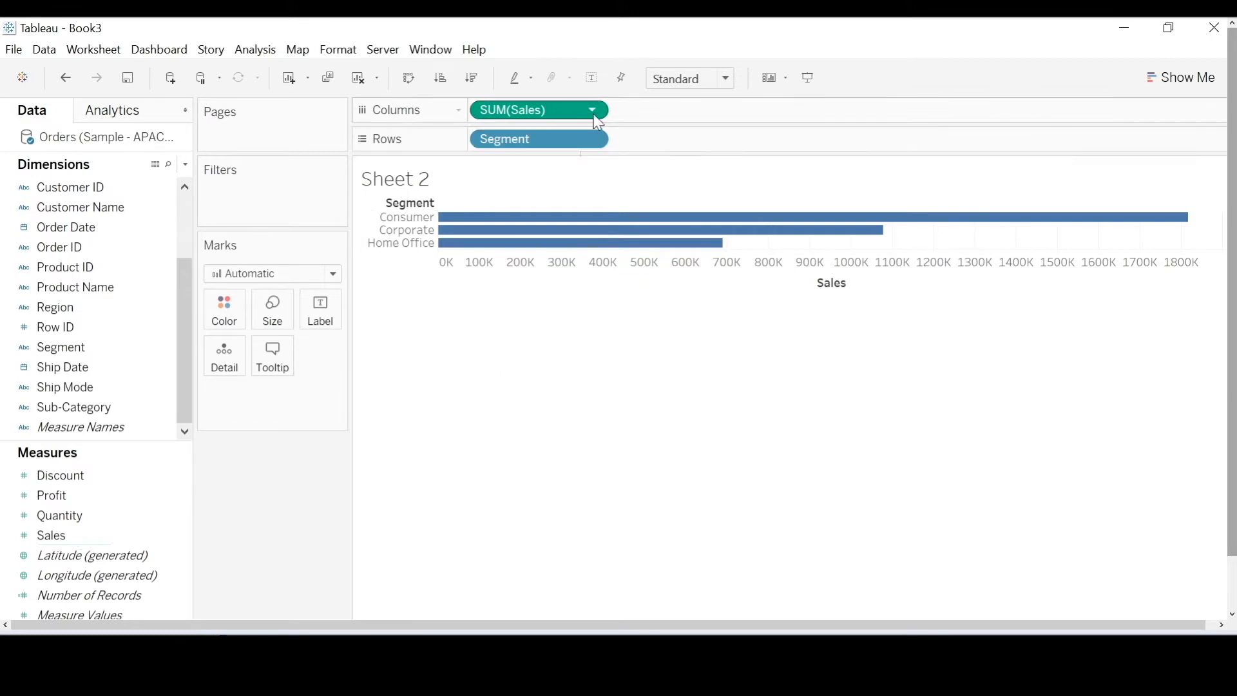
Open the SUM(Sales) pill menu to reach Quick Table Calculation options.
{"action": "left_click", "coordinate": [593, 110]}
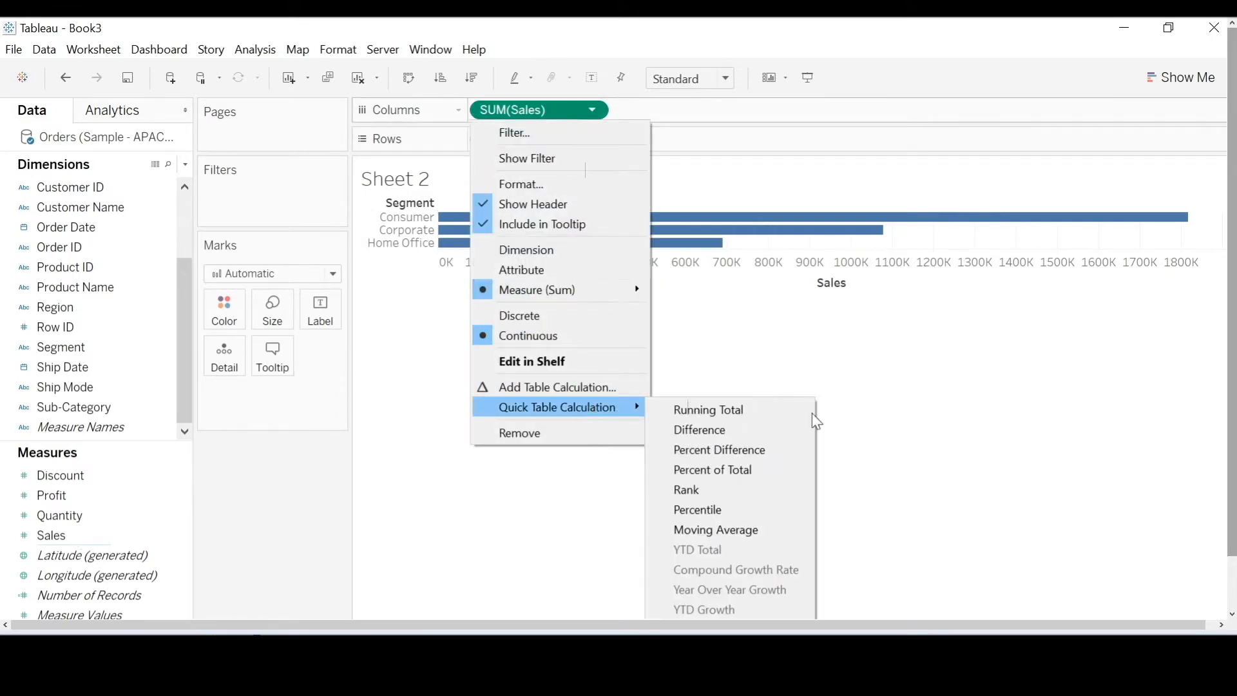
{"action": "mouse_move", "coordinate": [698, 429]}
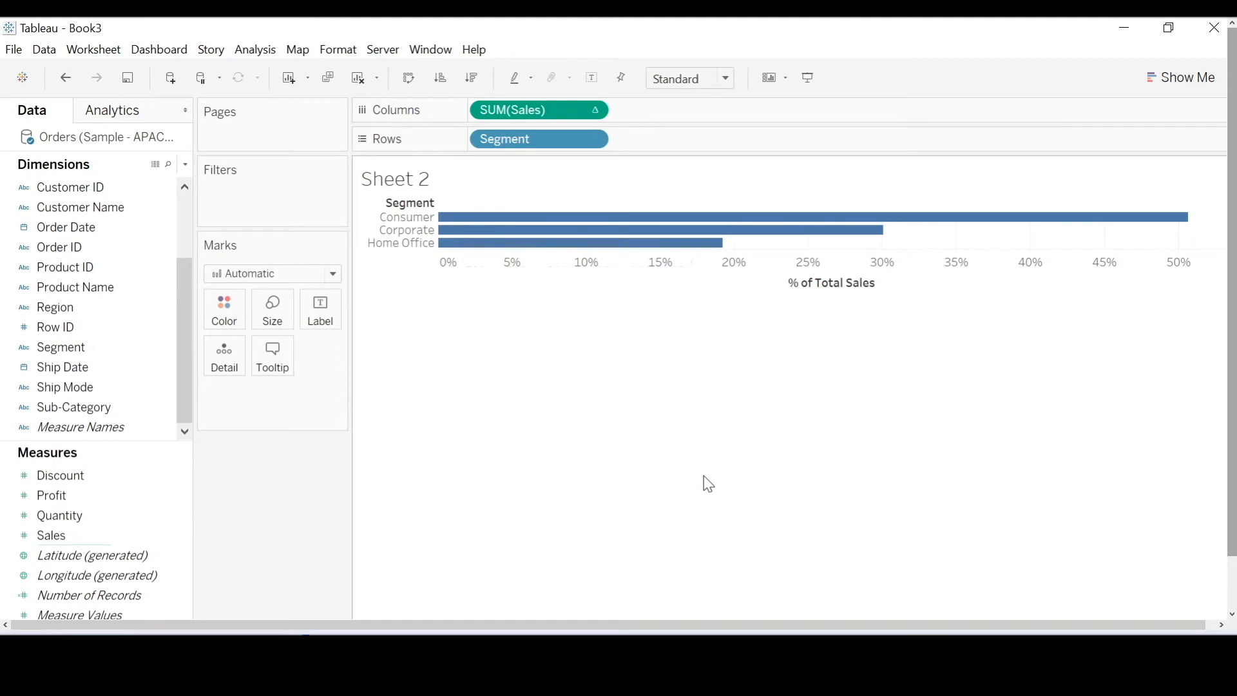
{"action": "mouse_move", "coordinate": [711, 465]}
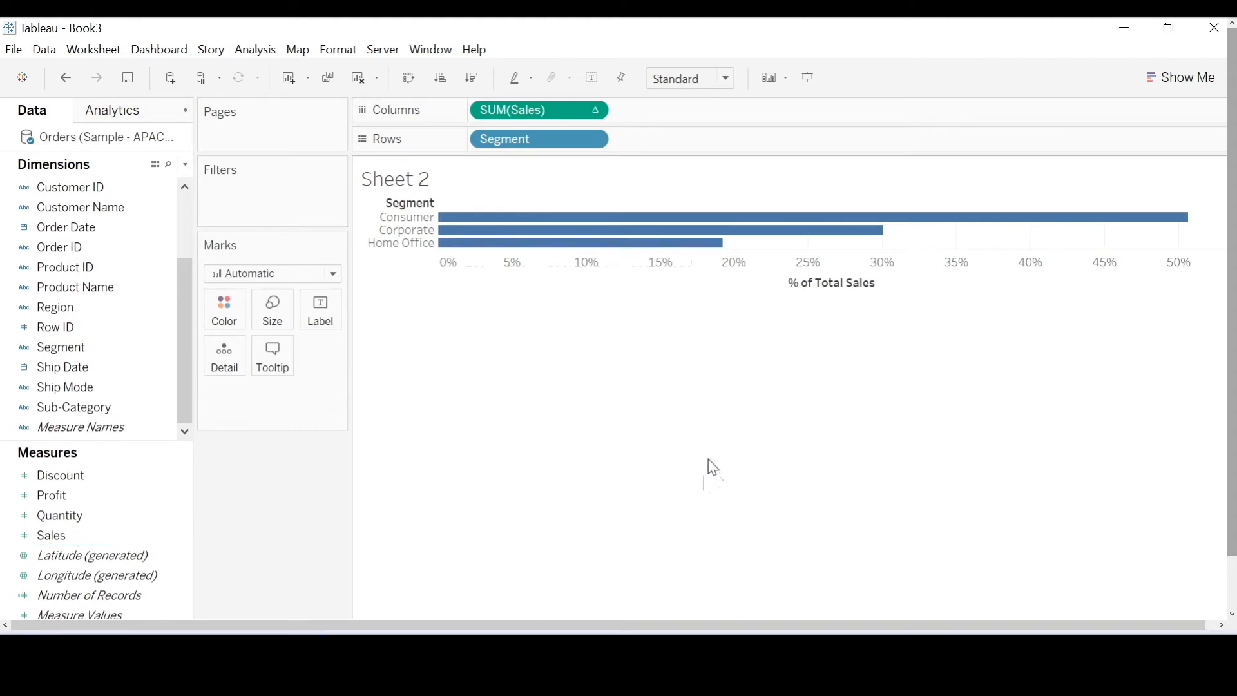
{"action": "mouse_move", "coordinate": [618, 243]}
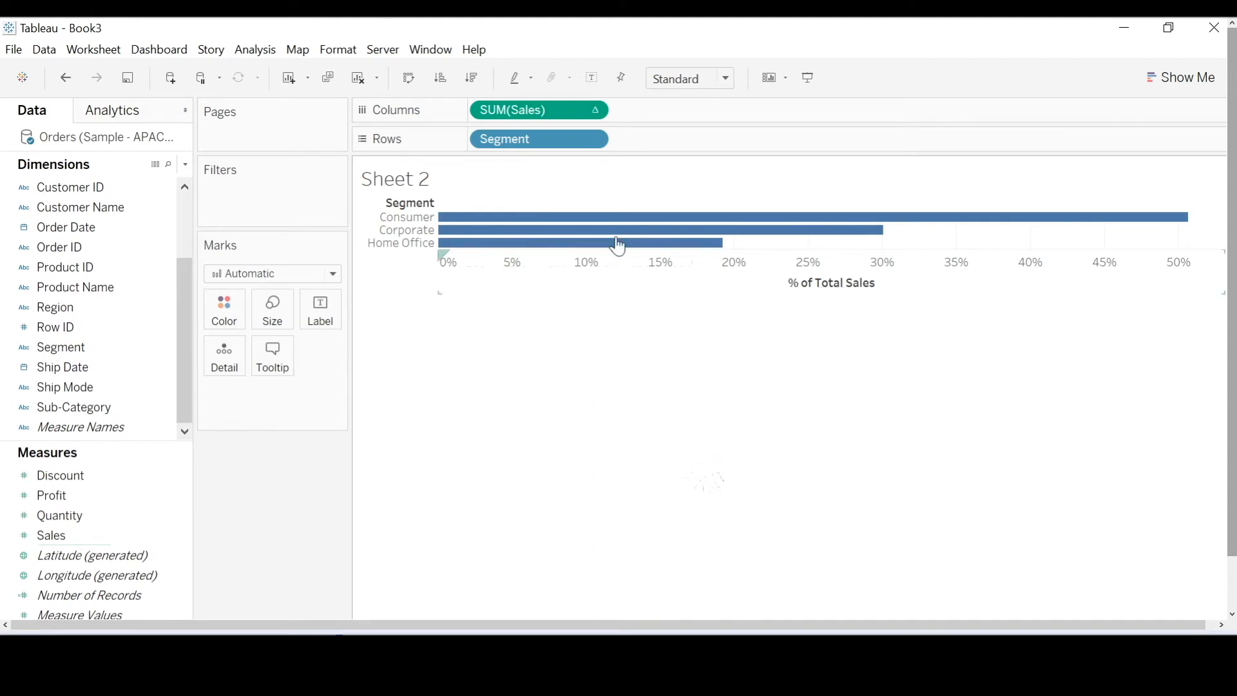
{"action": "mouse_move", "coordinate": [719, 377]}
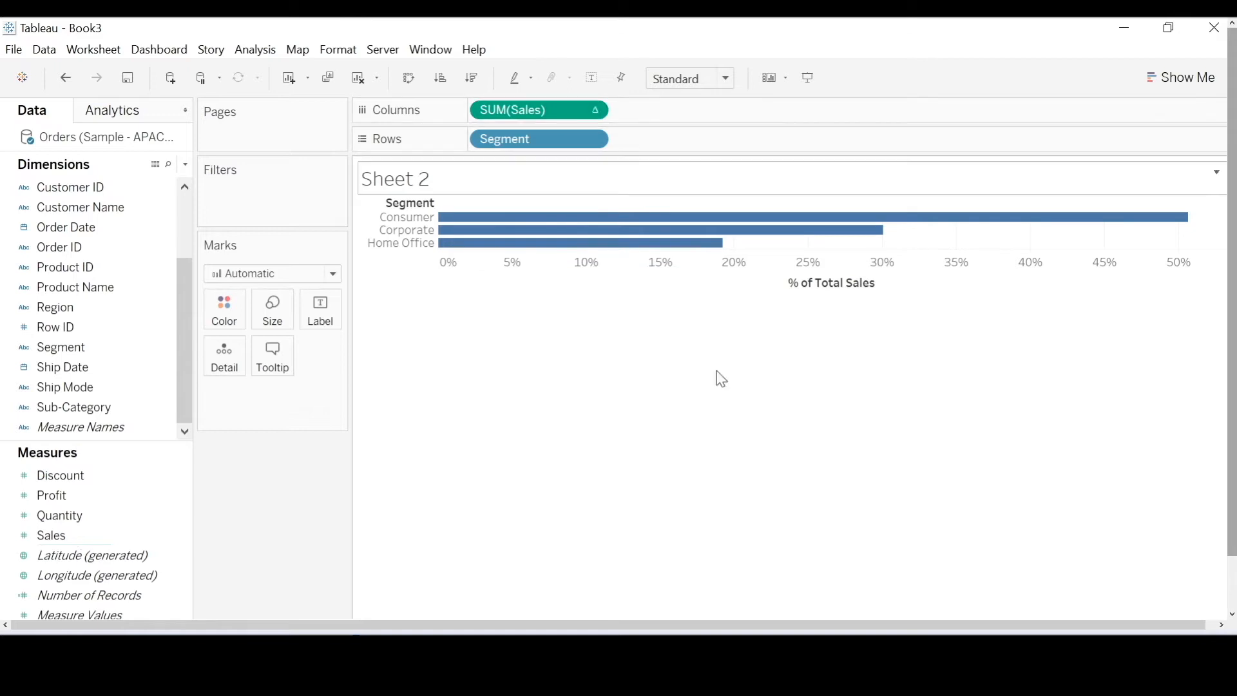
{"action": "mouse_move", "coordinate": [619, 396]}
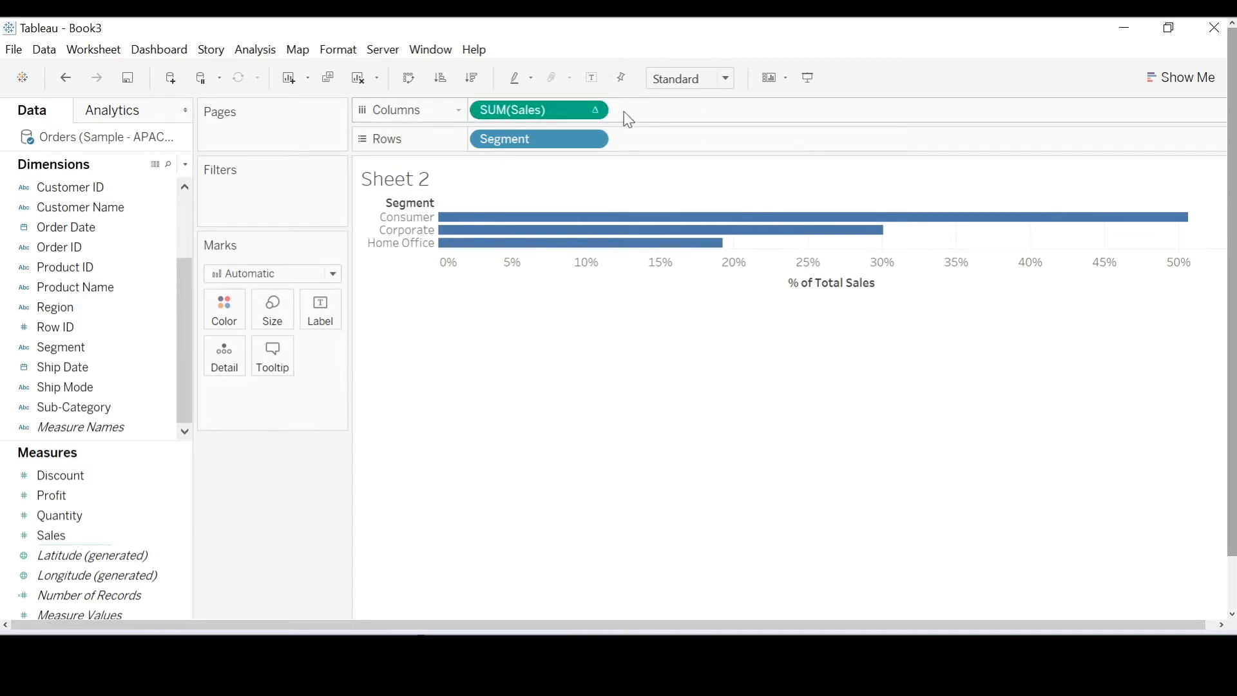
{"action": "mouse_move", "coordinate": [627, 118]}
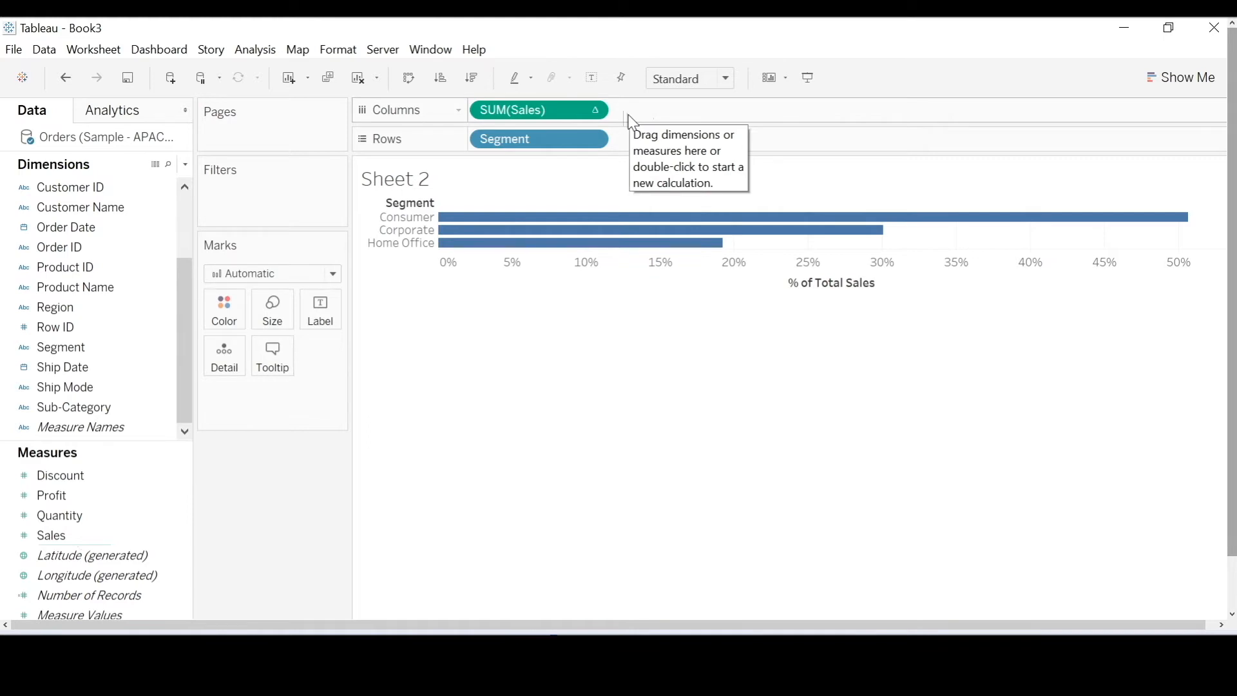
{"action": "mouse_move", "coordinate": [556, 243]}
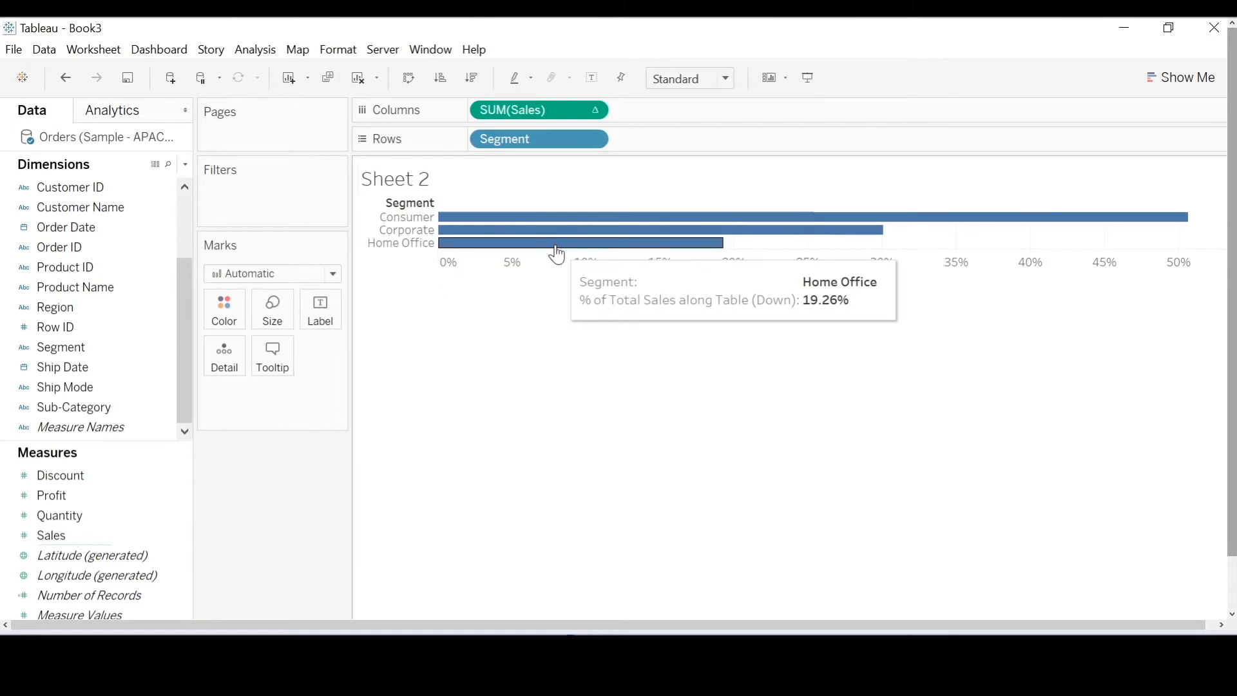
{"action": "mouse_move", "coordinate": [537, 252]}
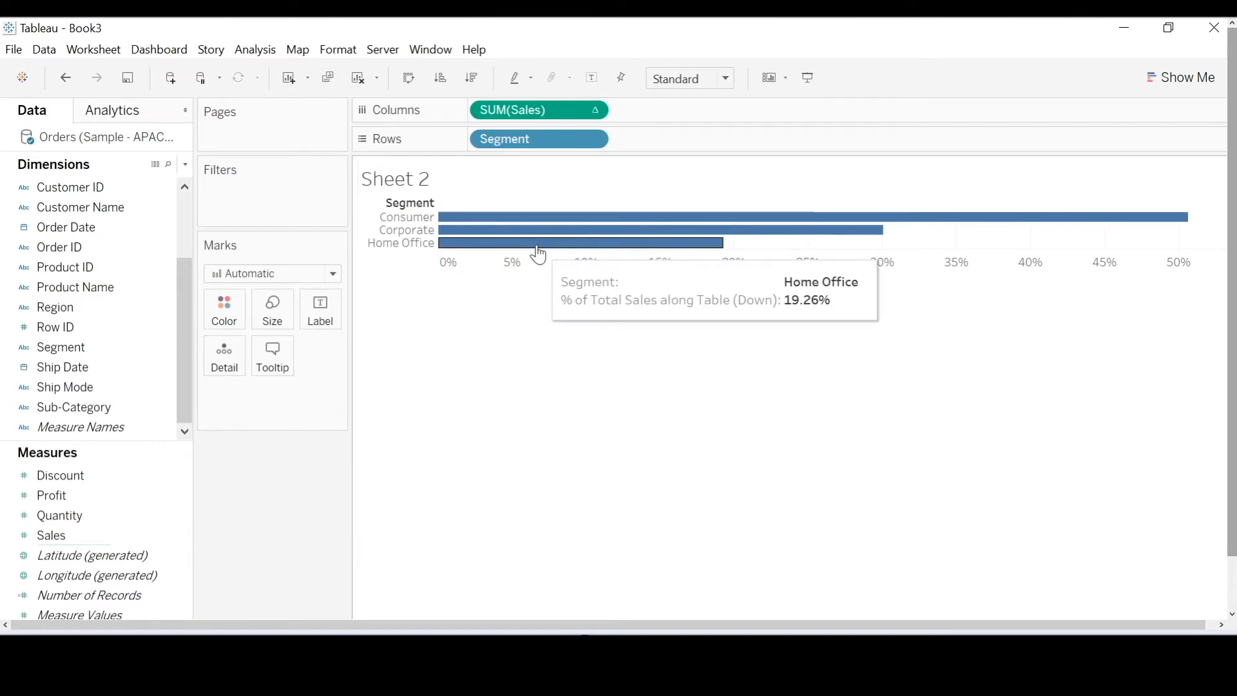
{"action": "mouse_move", "coordinate": [264, 611]}
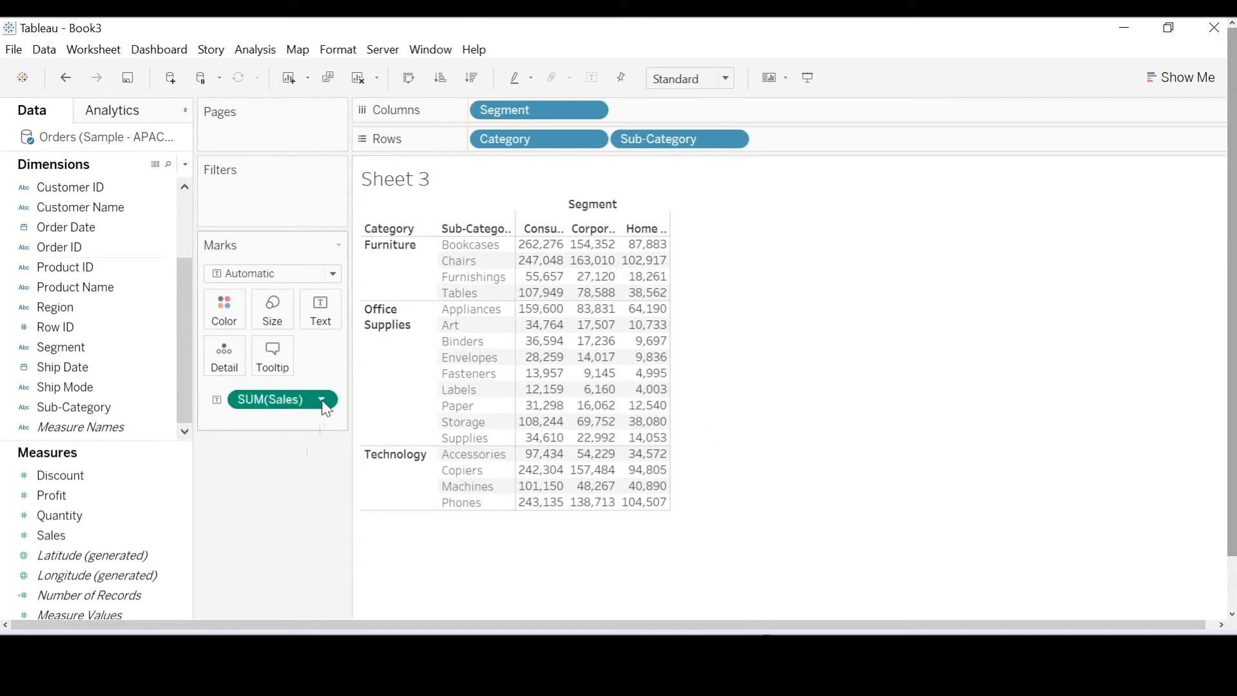
Apply the Percent of Total quick table calculation to SUM(Sales) on Sheet 3.
{"action": "left_click", "coordinate": [320, 399]}
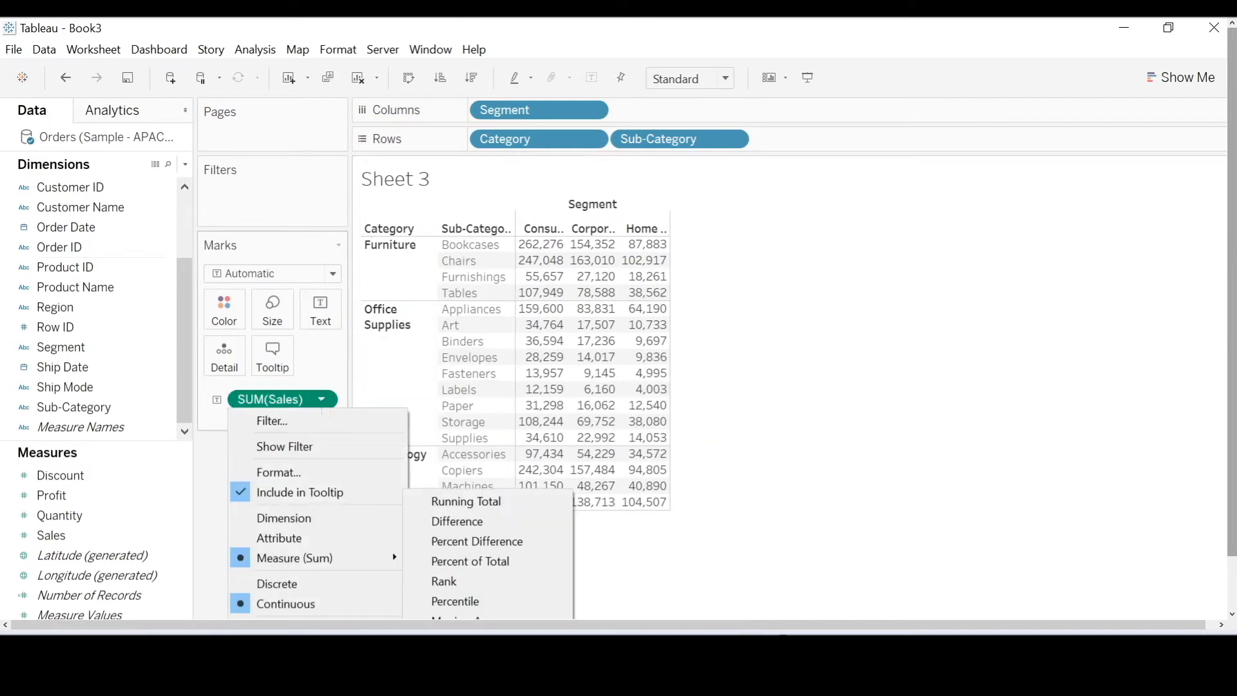
{"action": "left_click", "coordinate": [470, 561]}
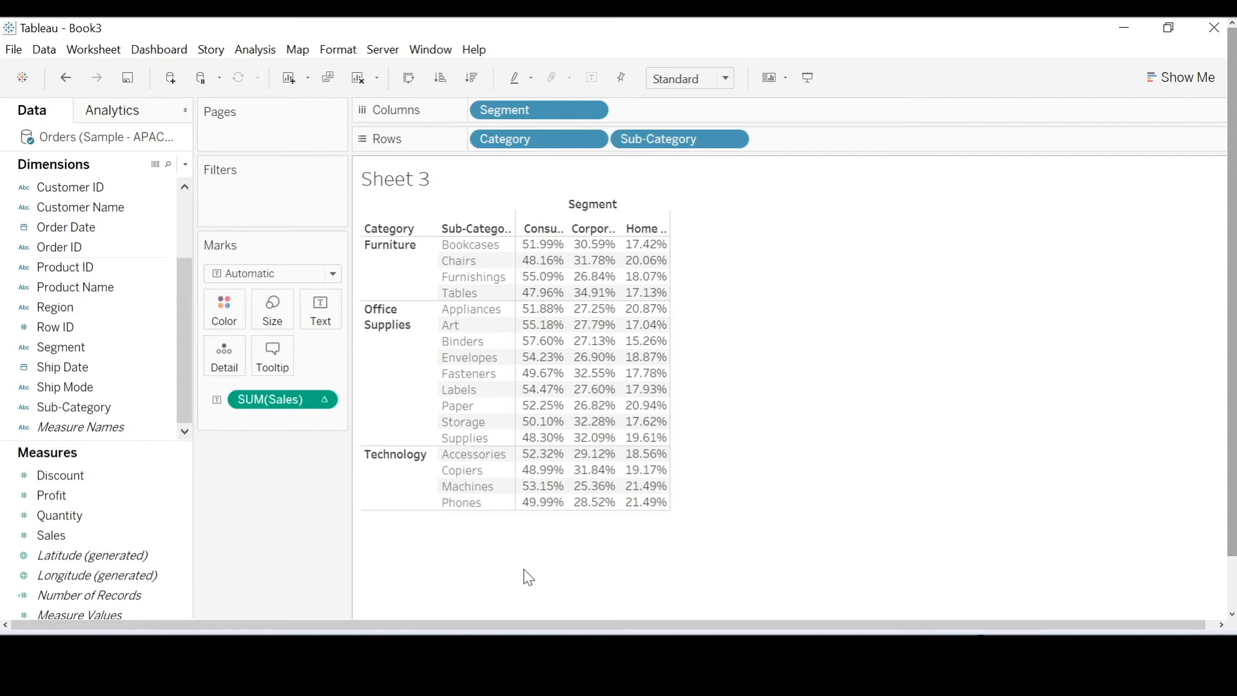
{"action": "mouse_move", "coordinate": [537, 562]}
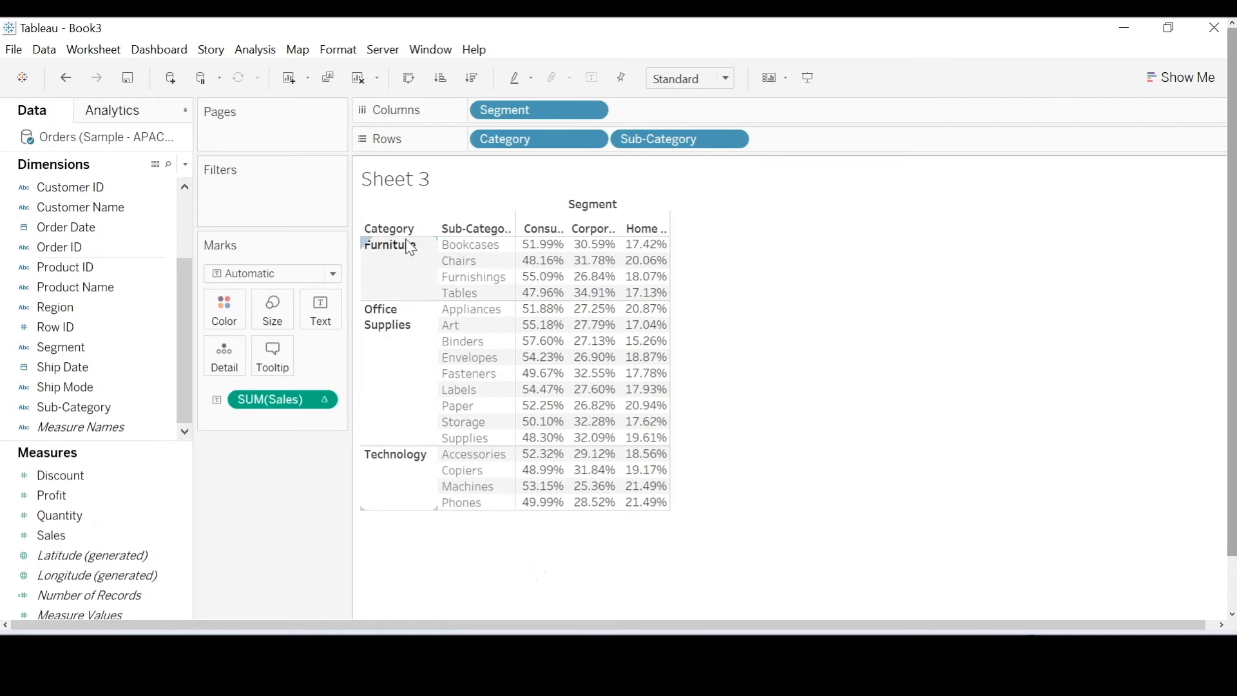
{"action": "mouse_move", "coordinate": [398, 271]}
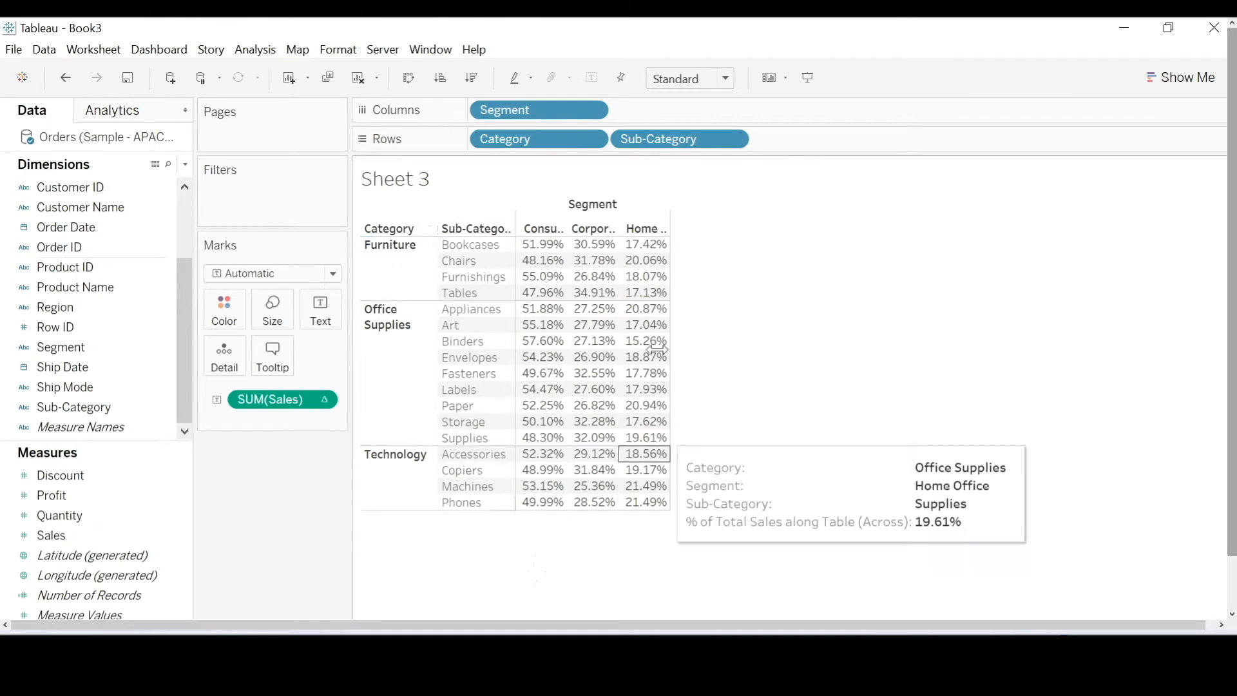
{"action": "mouse_move", "coordinate": [533, 238]}
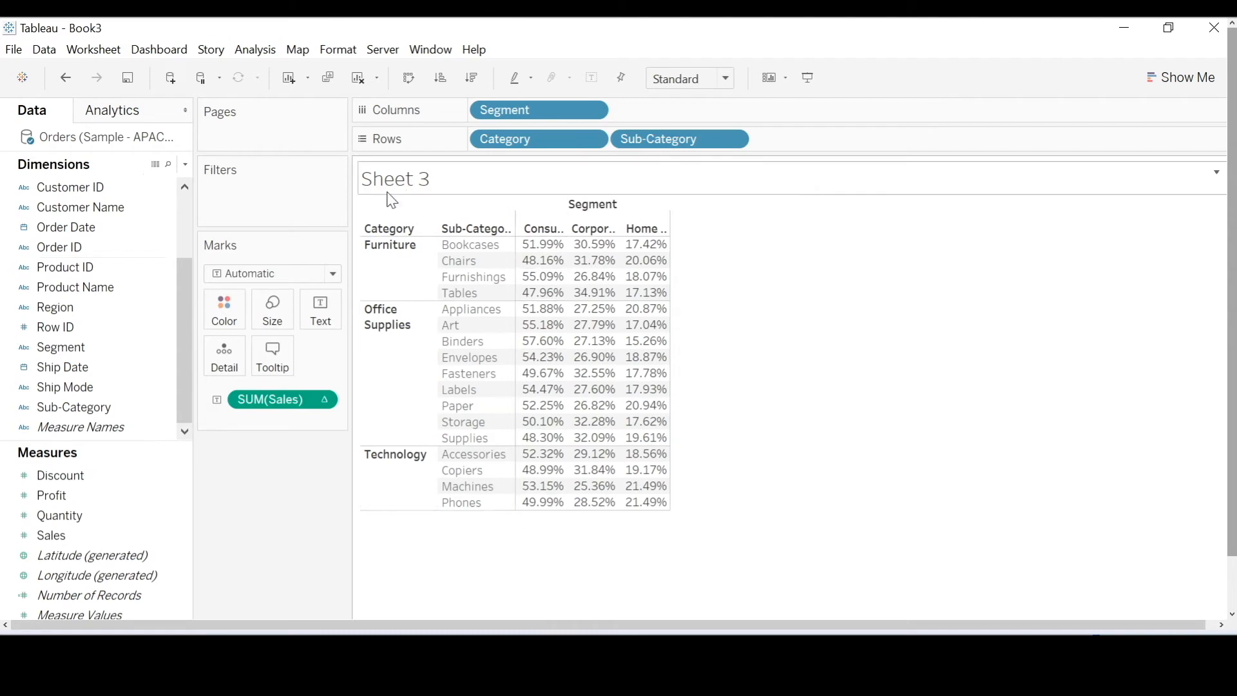
{"action": "mouse_move", "coordinate": [389, 228]}
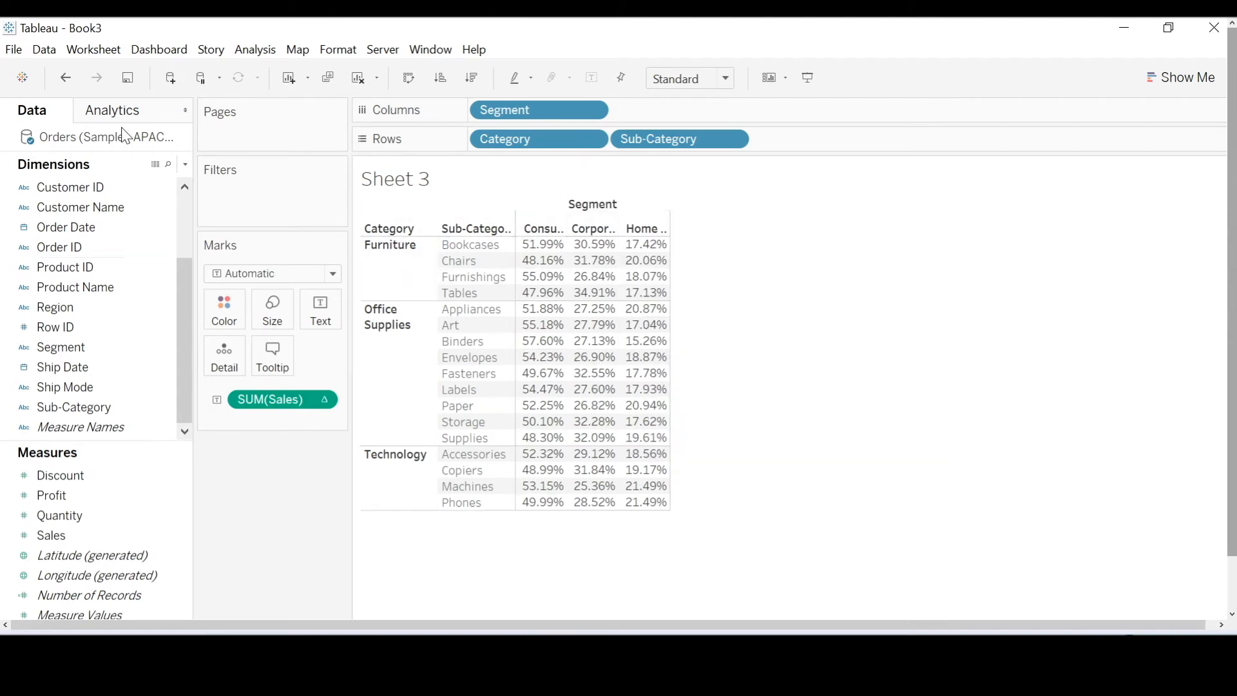
Add subtotals and grand totals from the Analytics pane Totals item.
{"action": "left_click", "coordinate": [112, 110]}
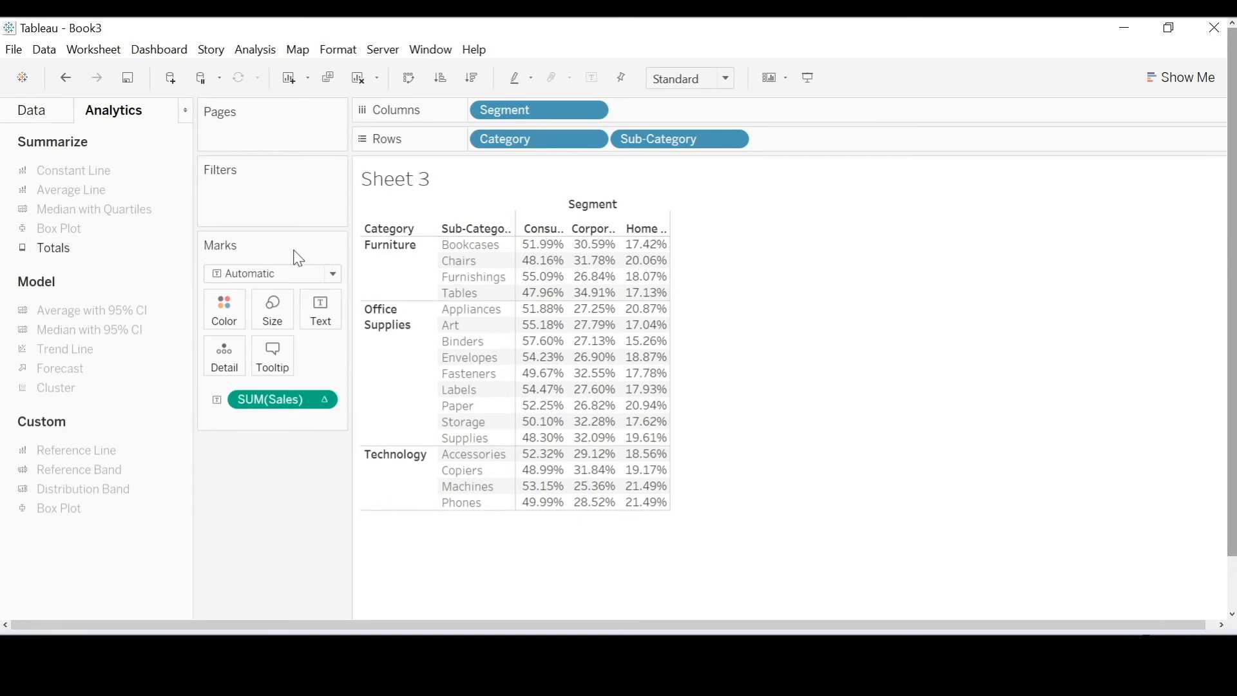
{"action": "left_click", "coordinate": [31, 110]}
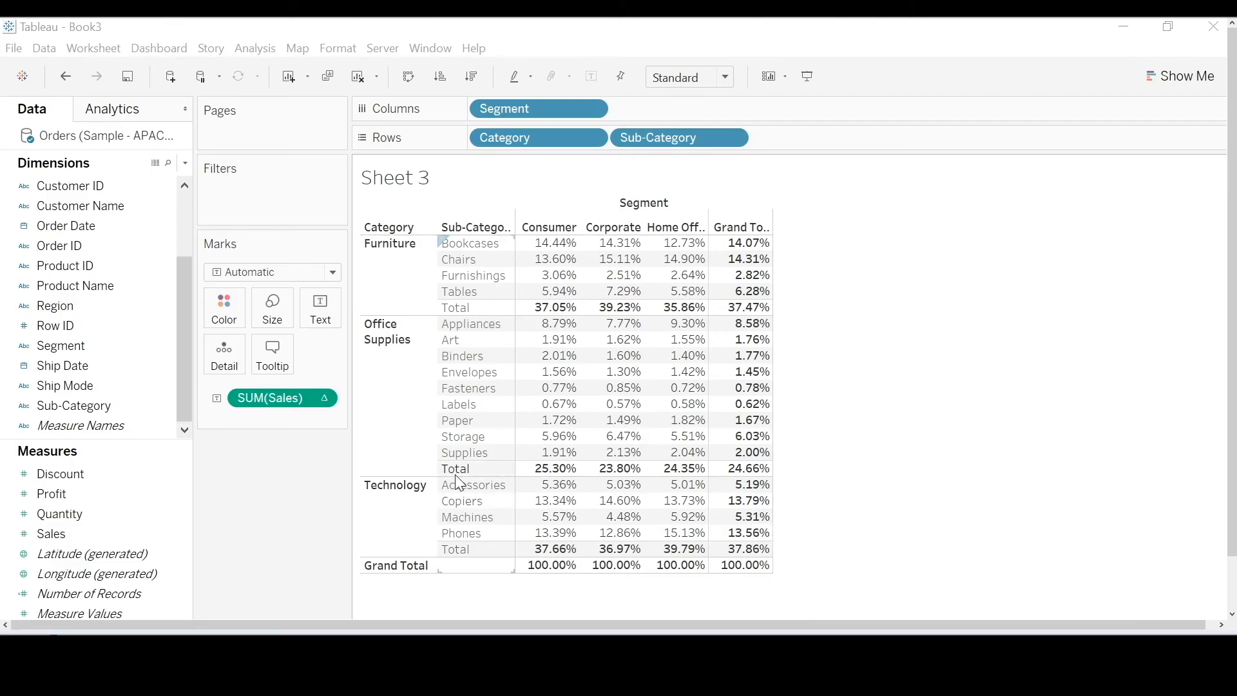
Set the SUM(Sales) percent calculation to compute using Pane (down).
{"action": "right_click", "coordinate": [271, 397]}
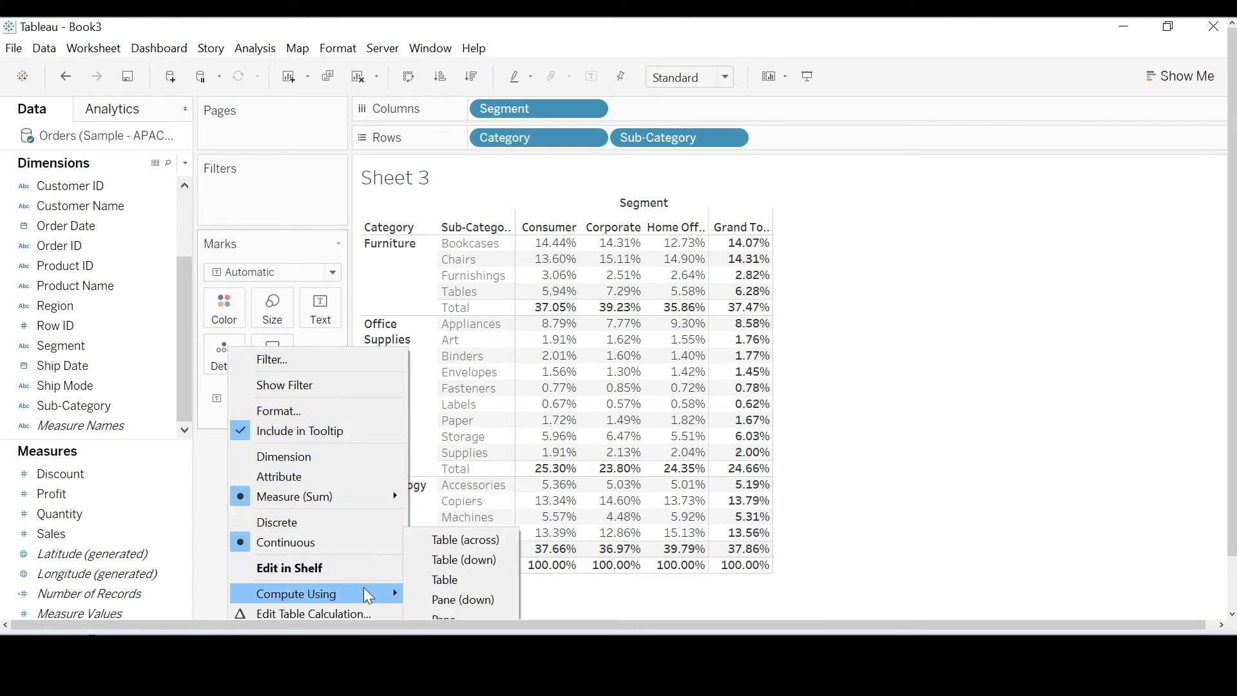
{"action": "mouse_move", "coordinate": [461, 540]}
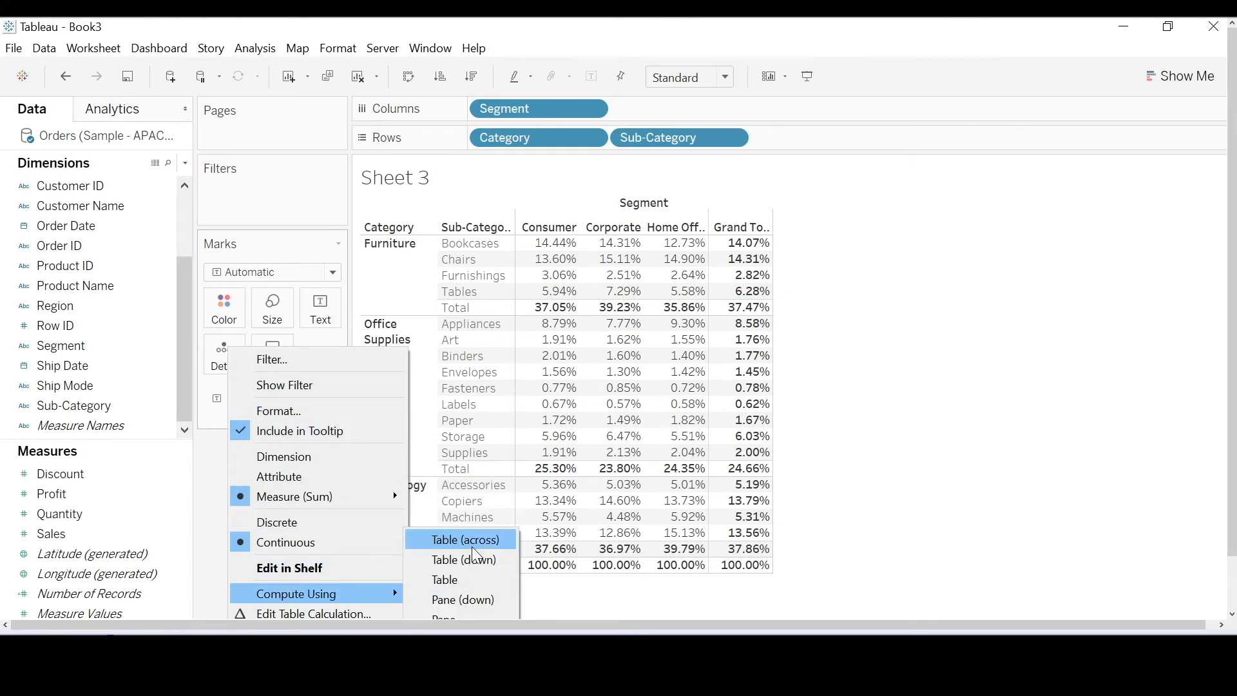
{"action": "mouse_move", "coordinate": [461, 559]}
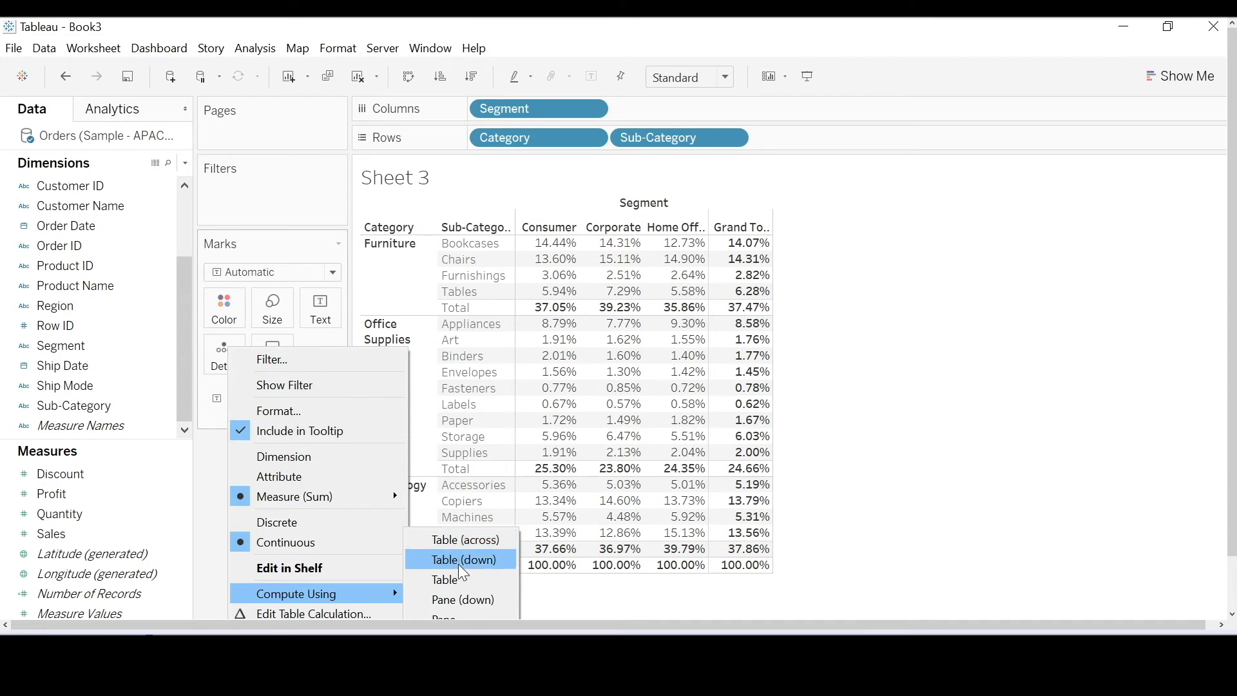
{"action": "mouse_move", "coordinate": [462, 615]}
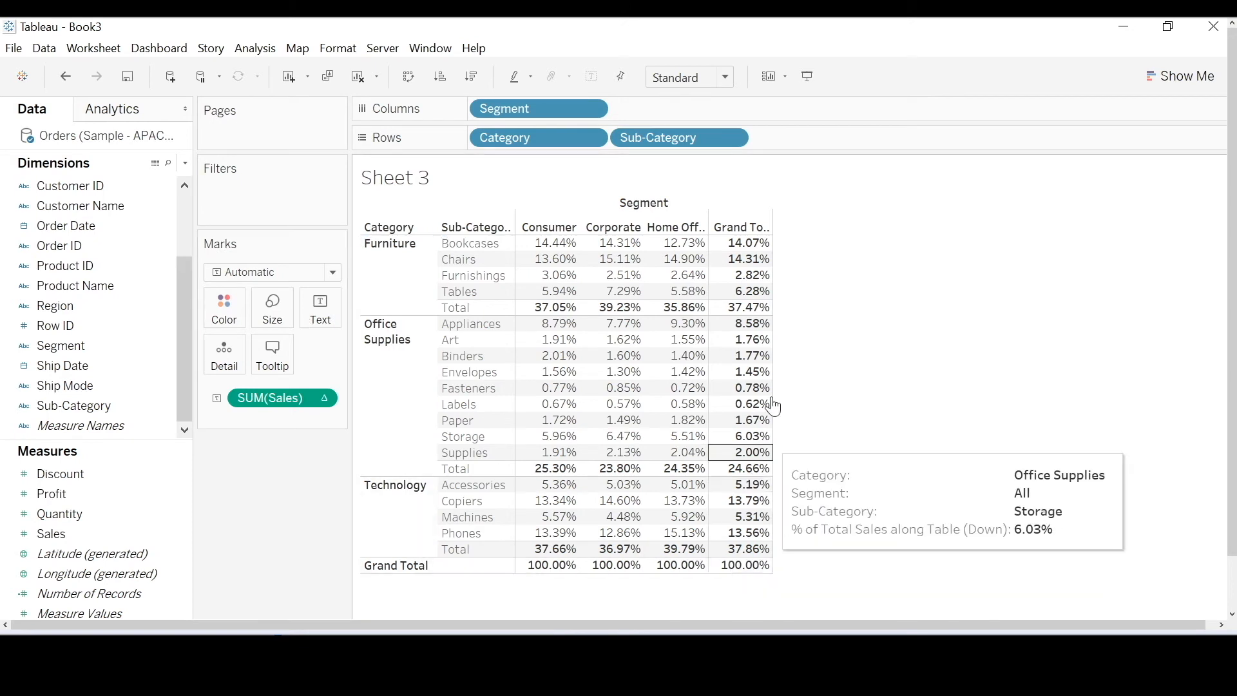
{"action": "mouse_move", "coordinate": [255, 439]}
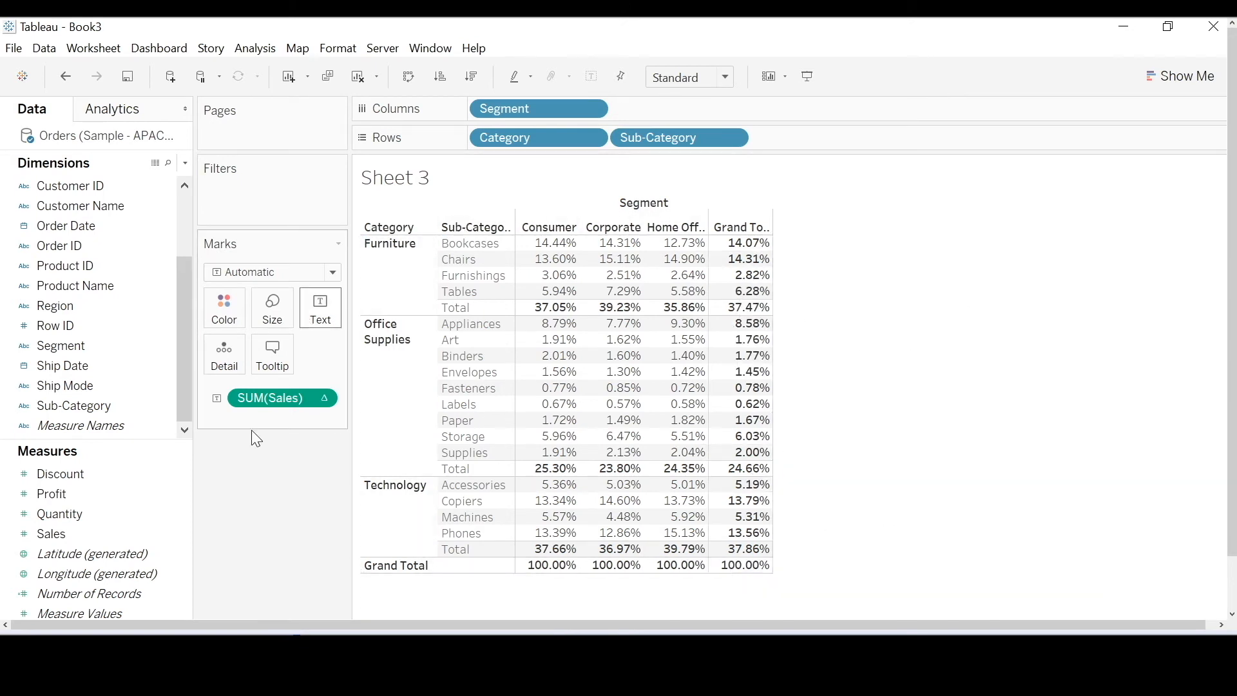
{"action": "right_click", "coordinate": [281, 397]}
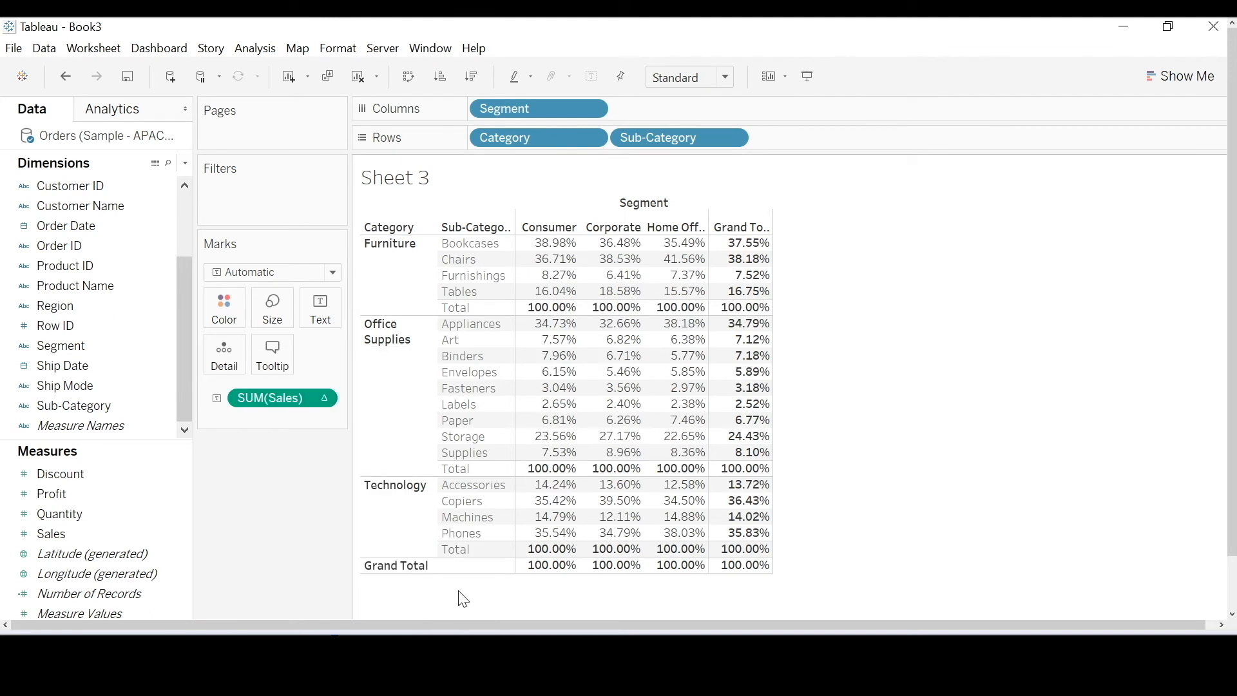
{"action": "mouse_move", "coordinate": [550, 323]}
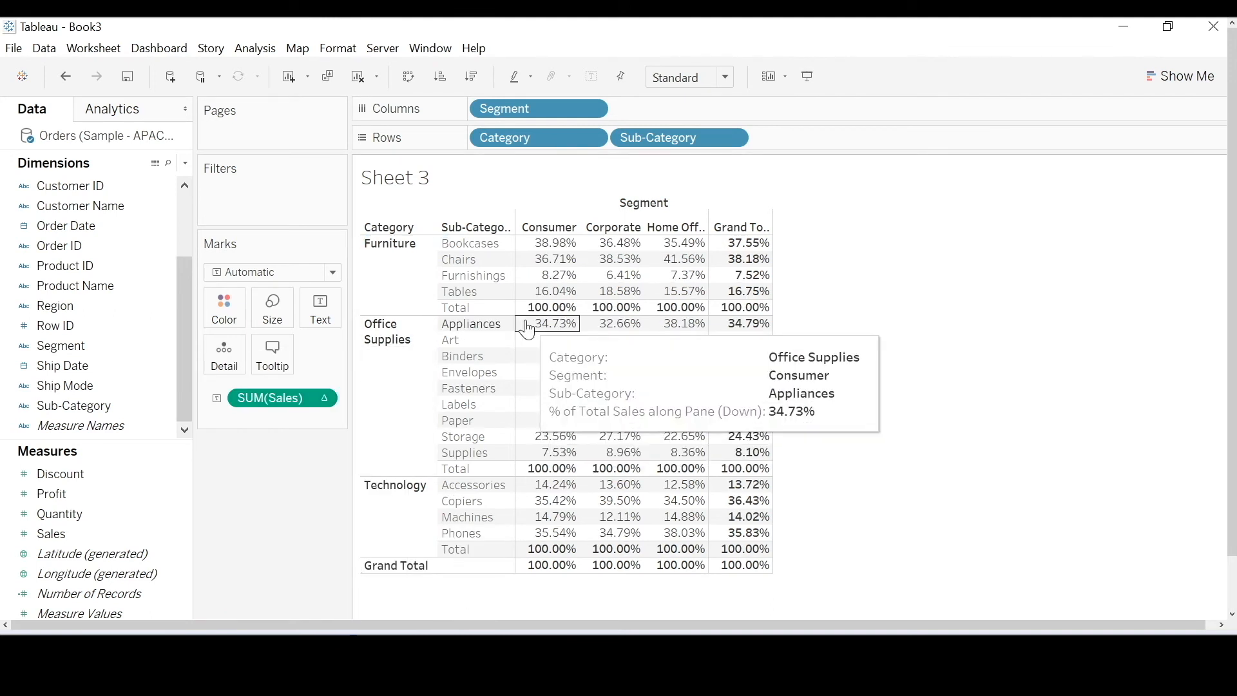
{"action": "mouse_move", "coordinate": [411, 342]}
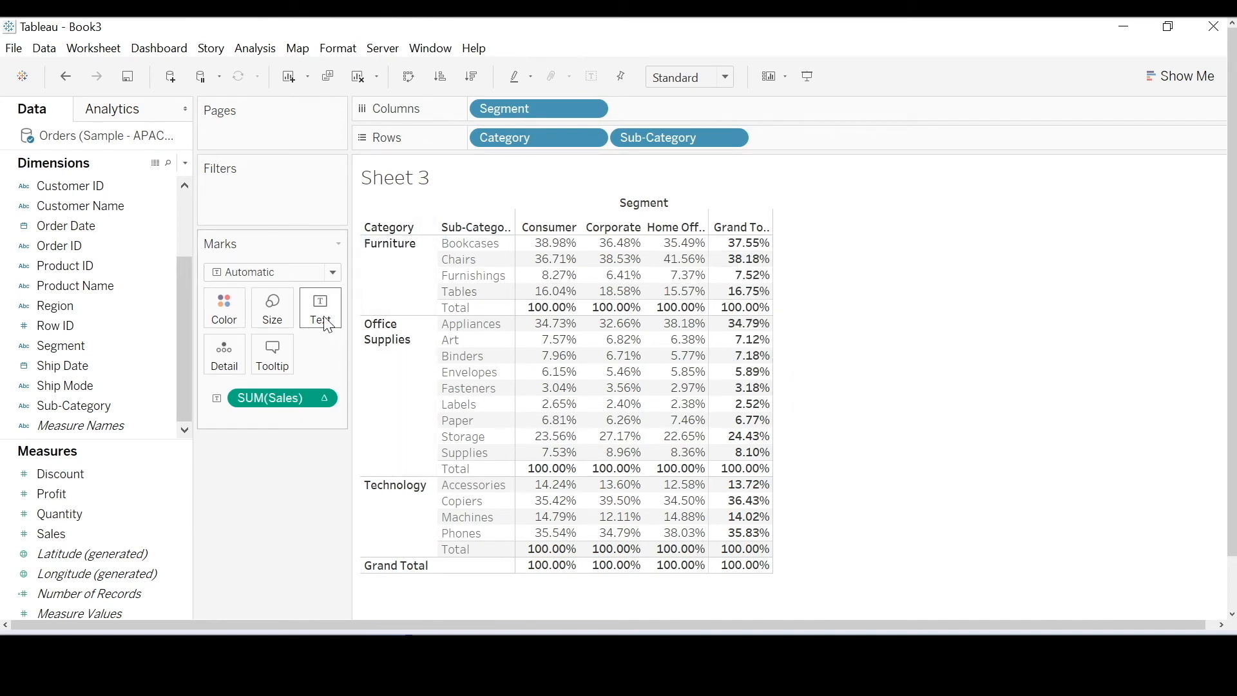
{"action": "mouse_move", "coordinate": [362, 426]}
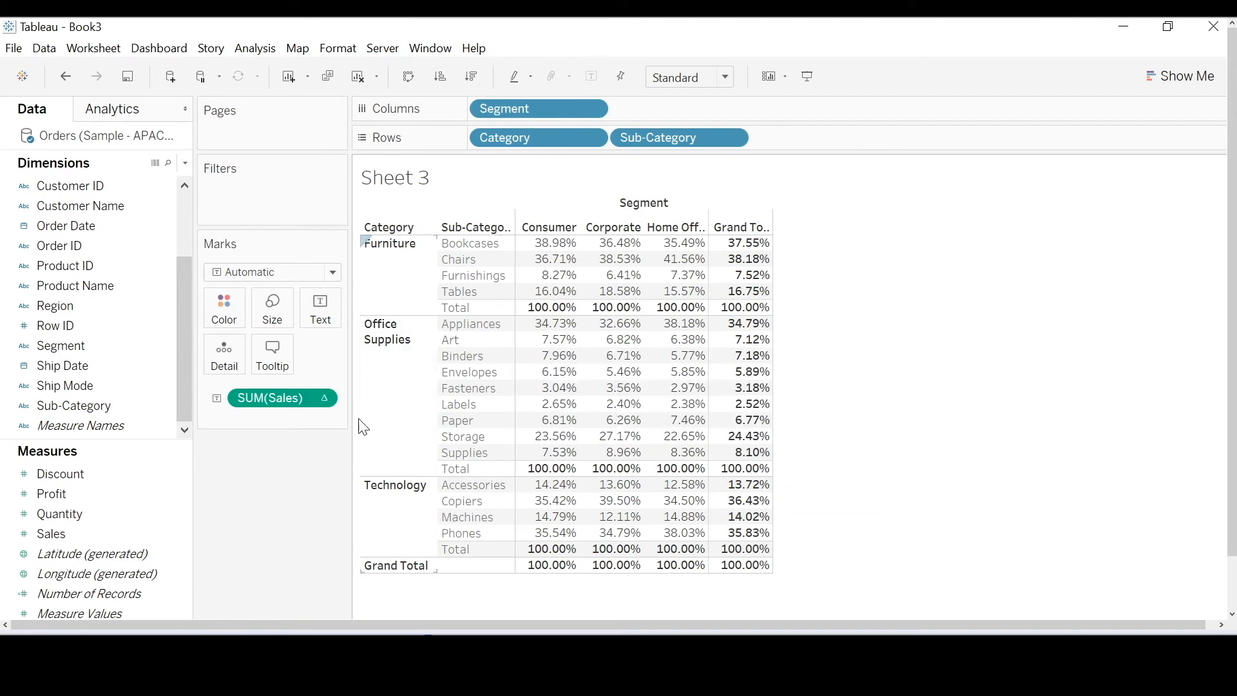
{"action": "mouse_move", "coordinate": [321, 454]}
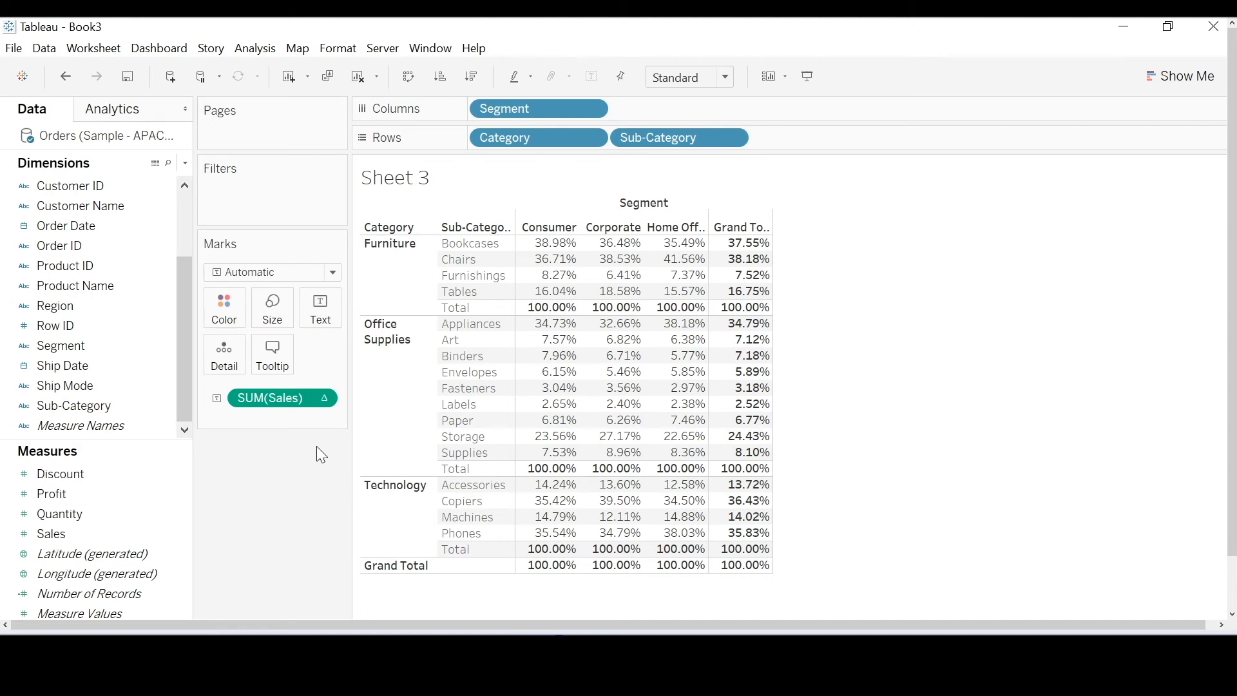
{"action": "left_click", "coordinate": [324, 397]}
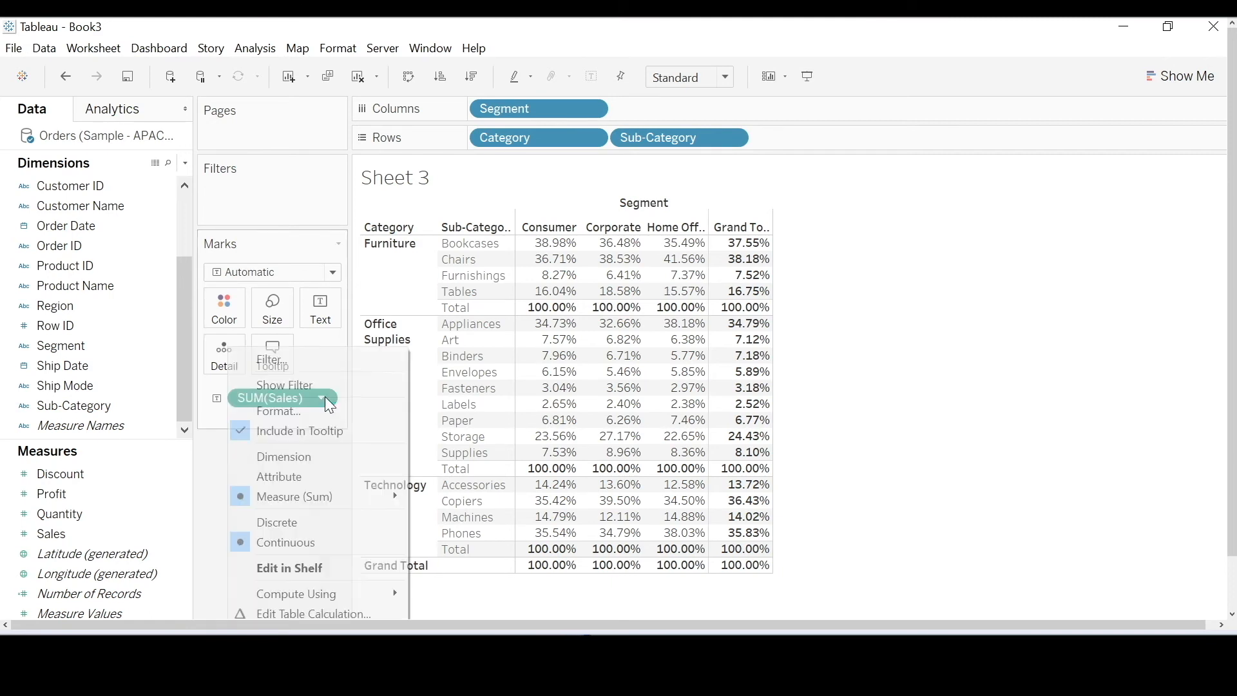
{"action": "mouse_move", "coordinate": [315, 614]}
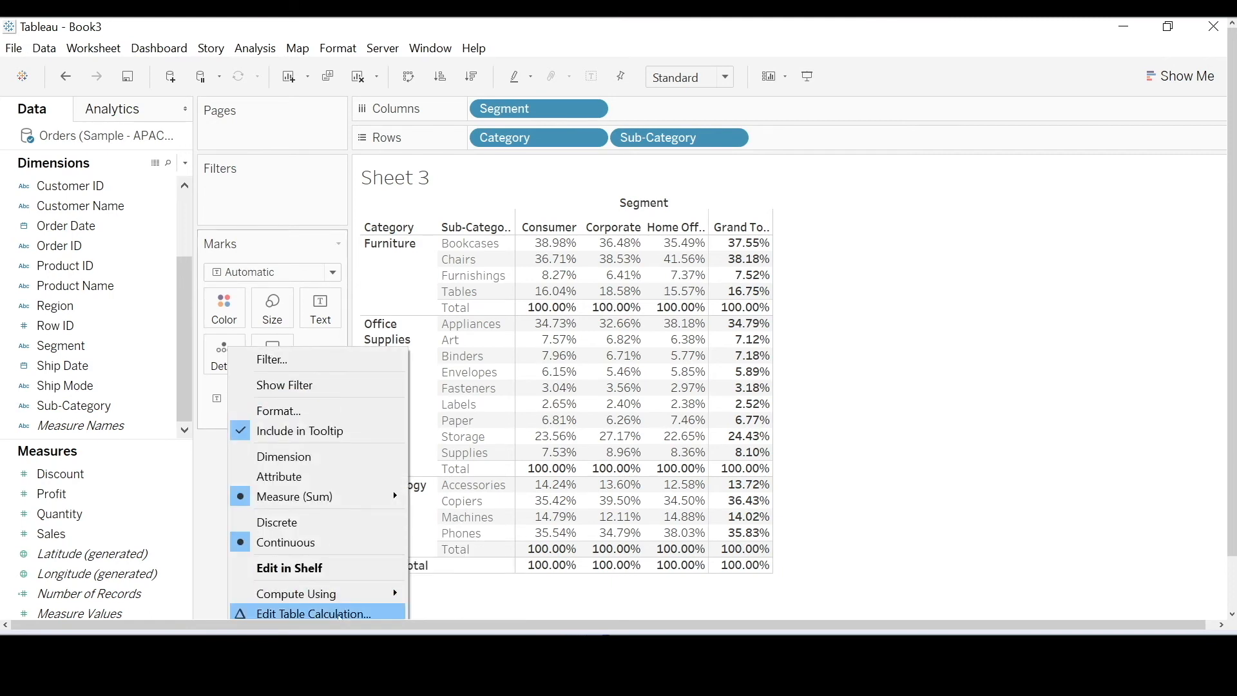
Choose Edit Table Calculation for the Percent of Total sales.
{"action": "left_click", "coordinate": [316, 613]}
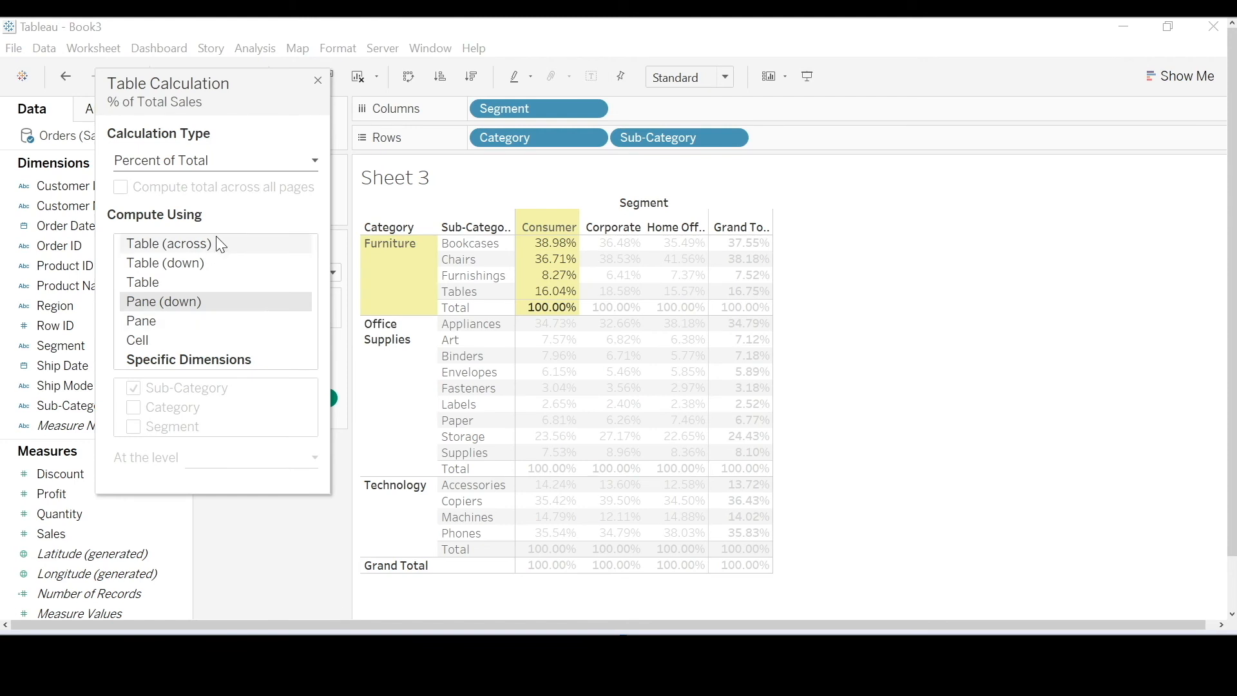
{"action": "mouse_move", "coordinate": [200, 224]}
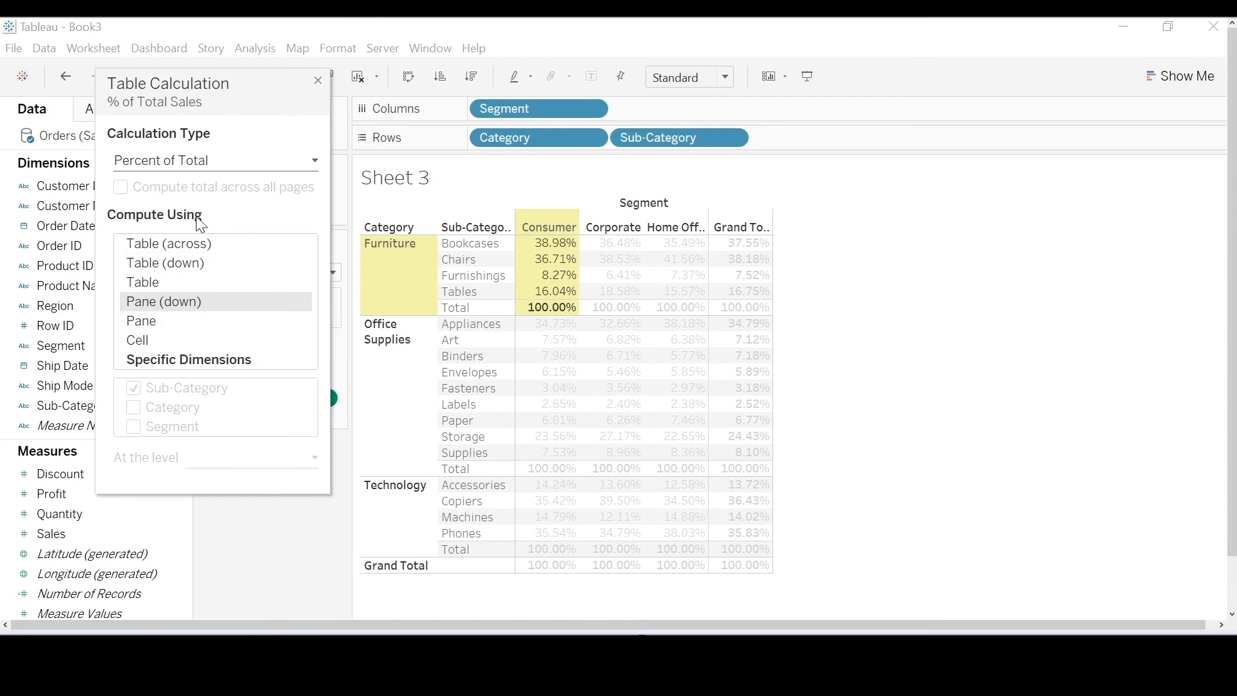
Compute Percent of Total by Specific Dimensions with only Sub-Category checked.
{"action": "left_click", "coordinate": [188, 359]}
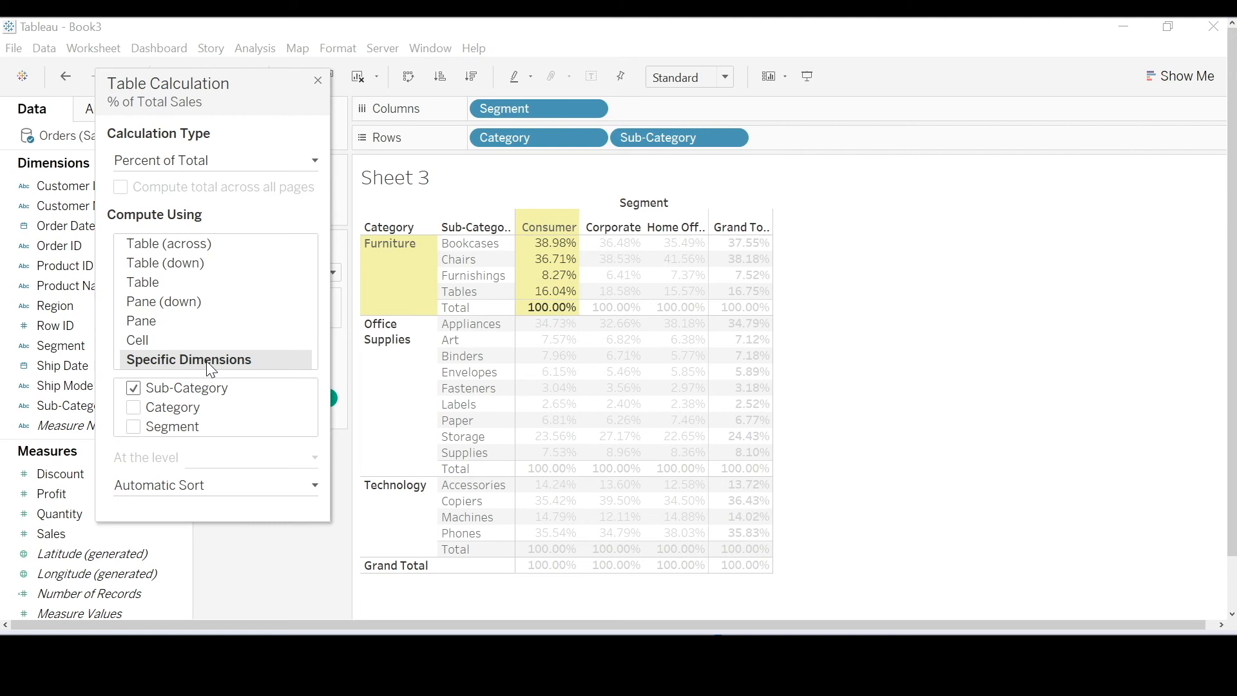
{"action": "mouse_move", "coordinate": [196, 375]}
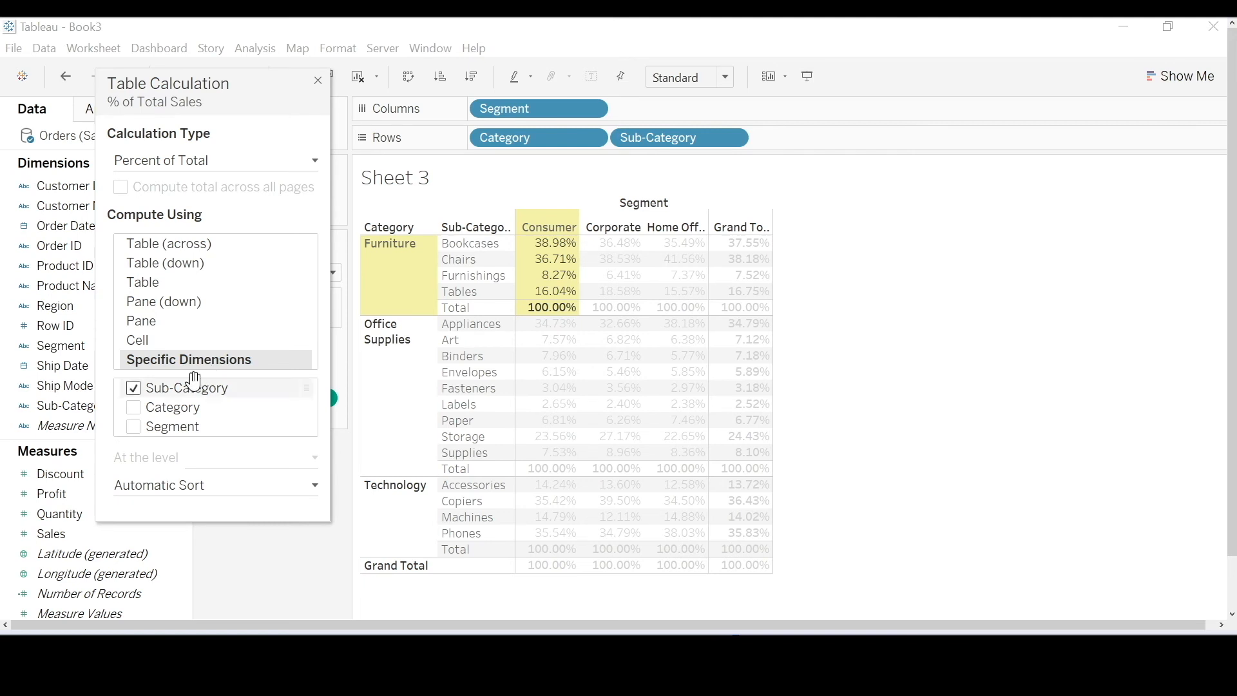
{"action": "mouse_move", "coordinate": [189, 387]}
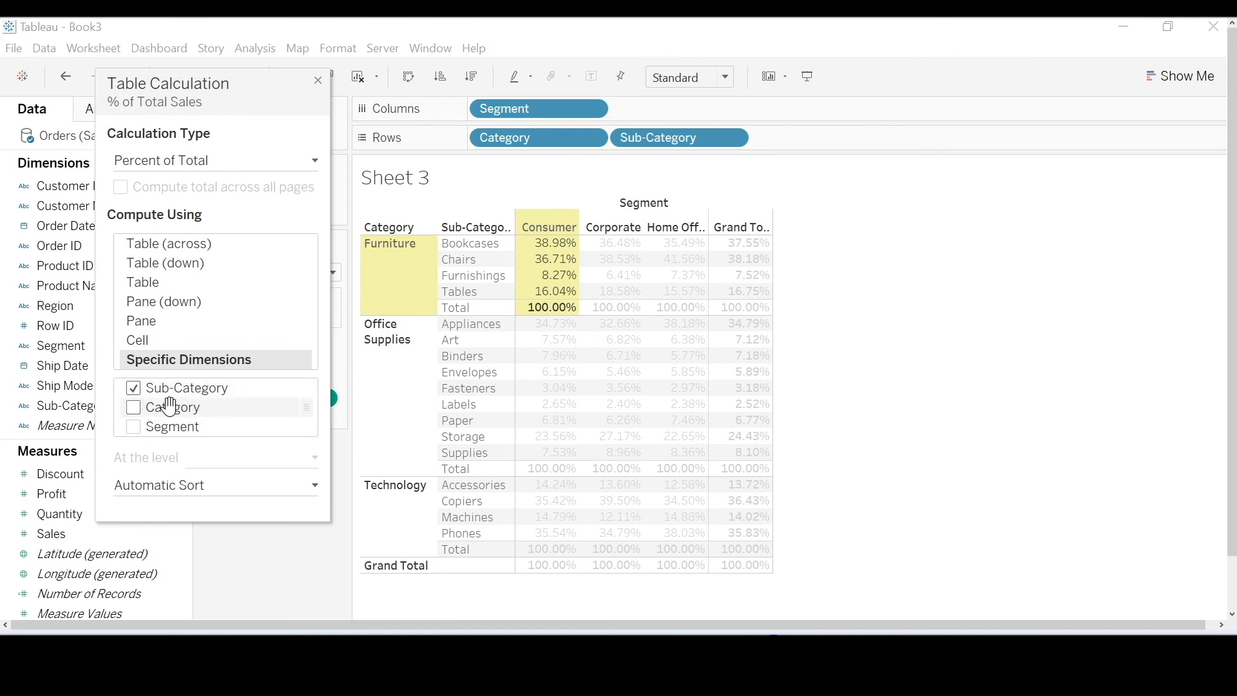
{"action": "mouse_move", "coordinate": [173, 426]}
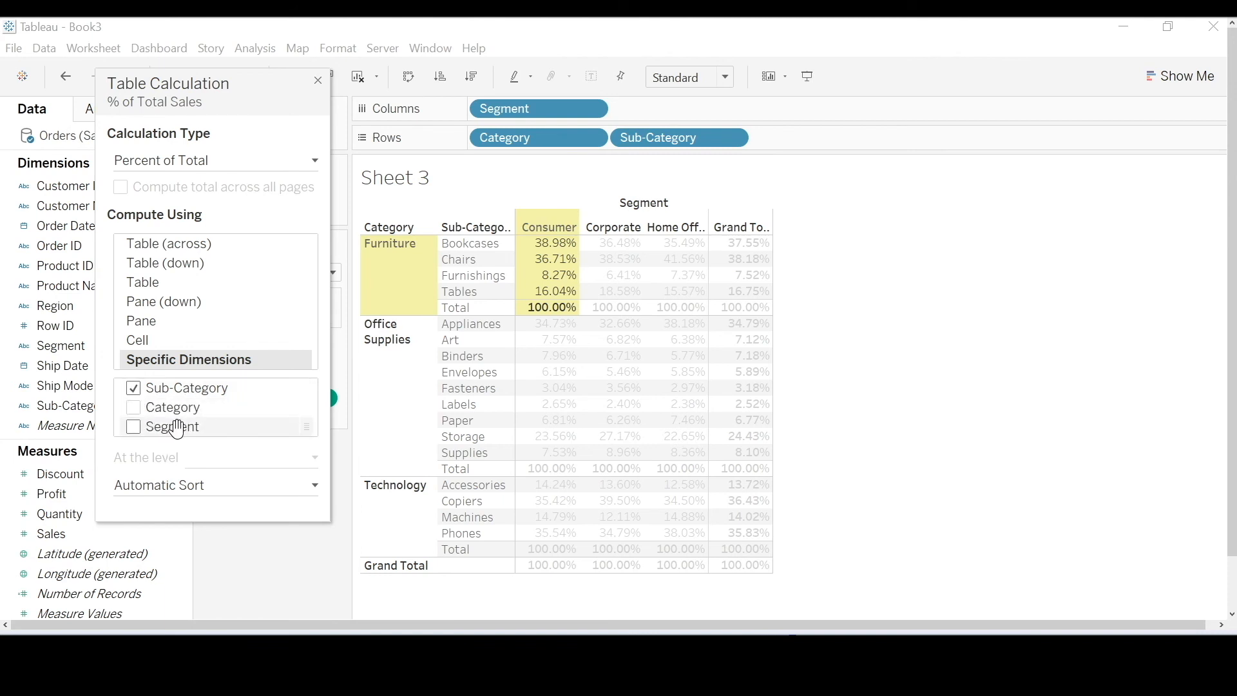
{"action": "mouse_move", "coordinate": [259, 397]}
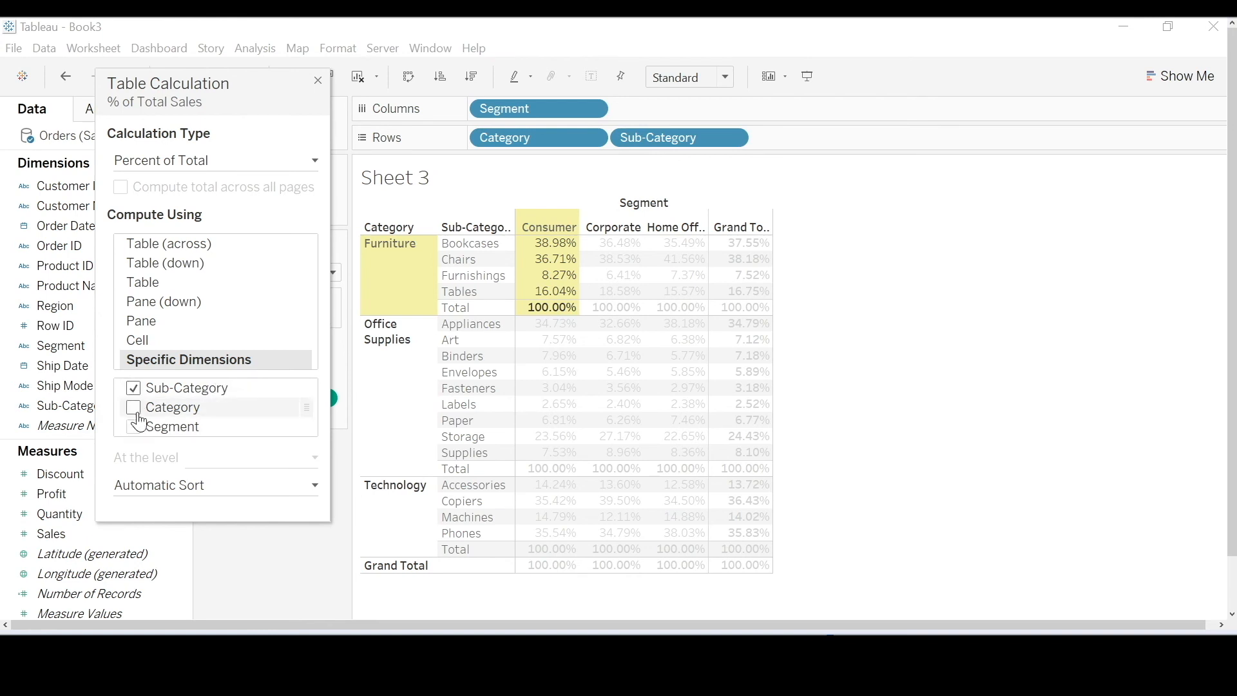
{"action": "mouse_move", "coordinate": [136, 416]}
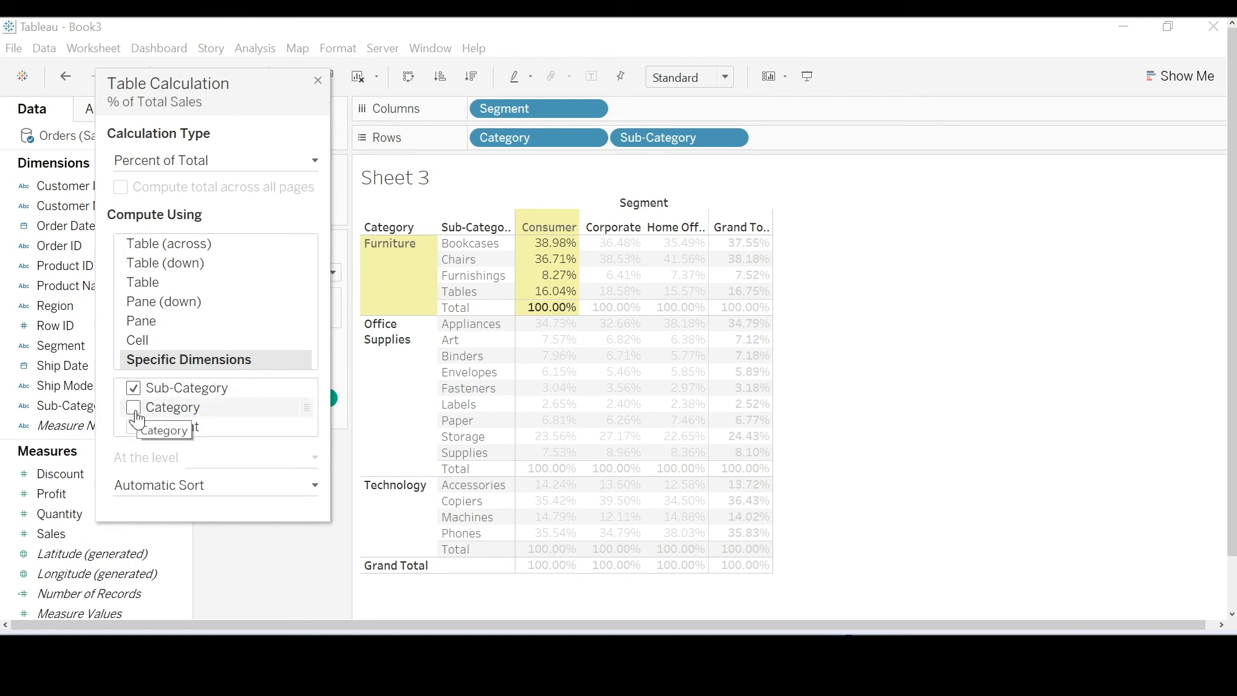
{"action": "left_click", "coordinate": [133, 407]}
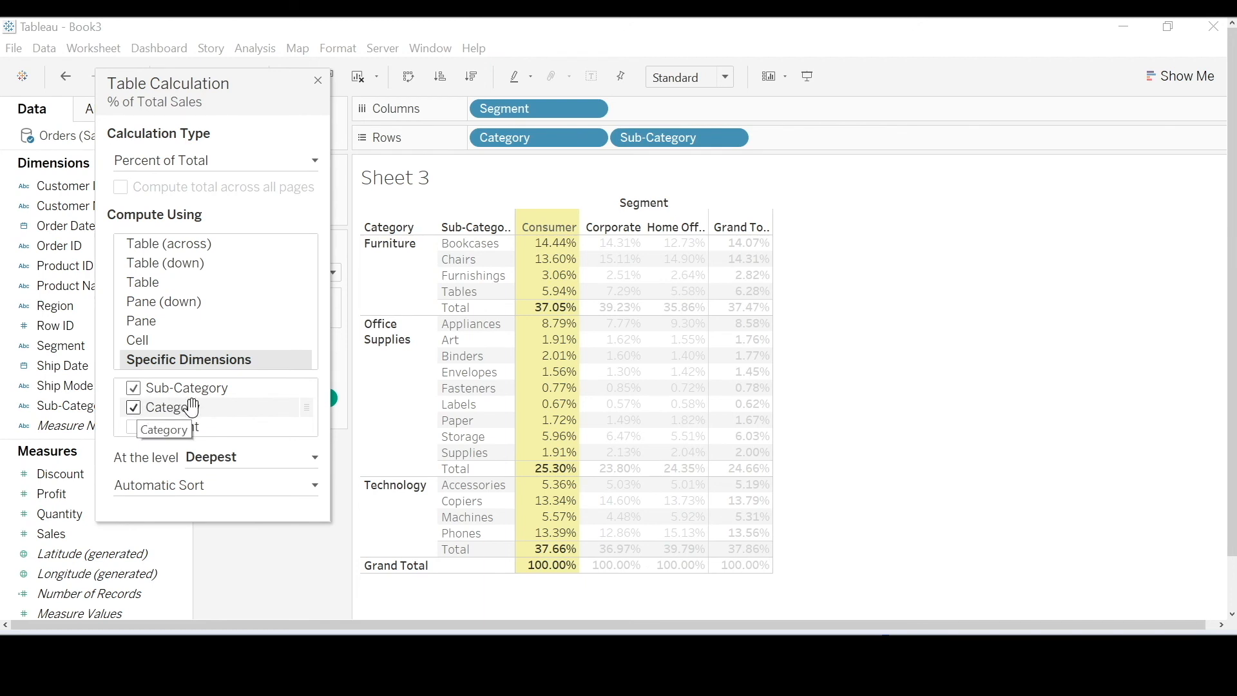
{"action": "left_click", "coordinate": [164, 302]}
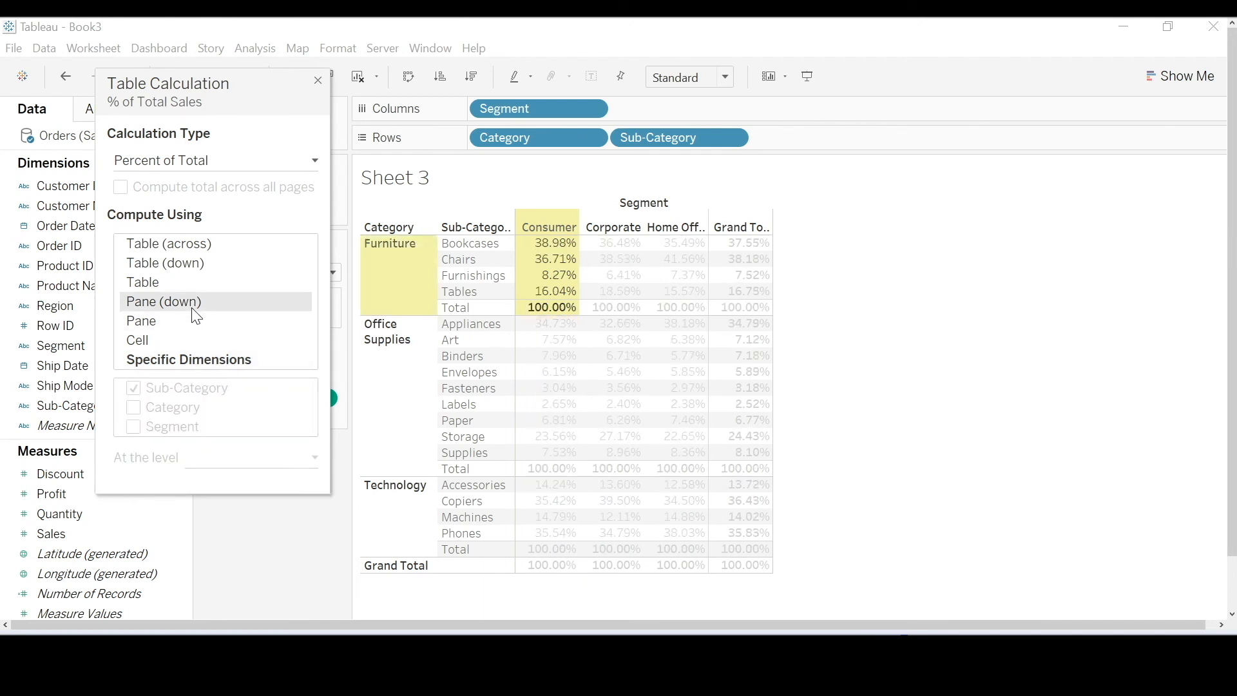
{"action": "left_click", "coordinate": [165, 263]}
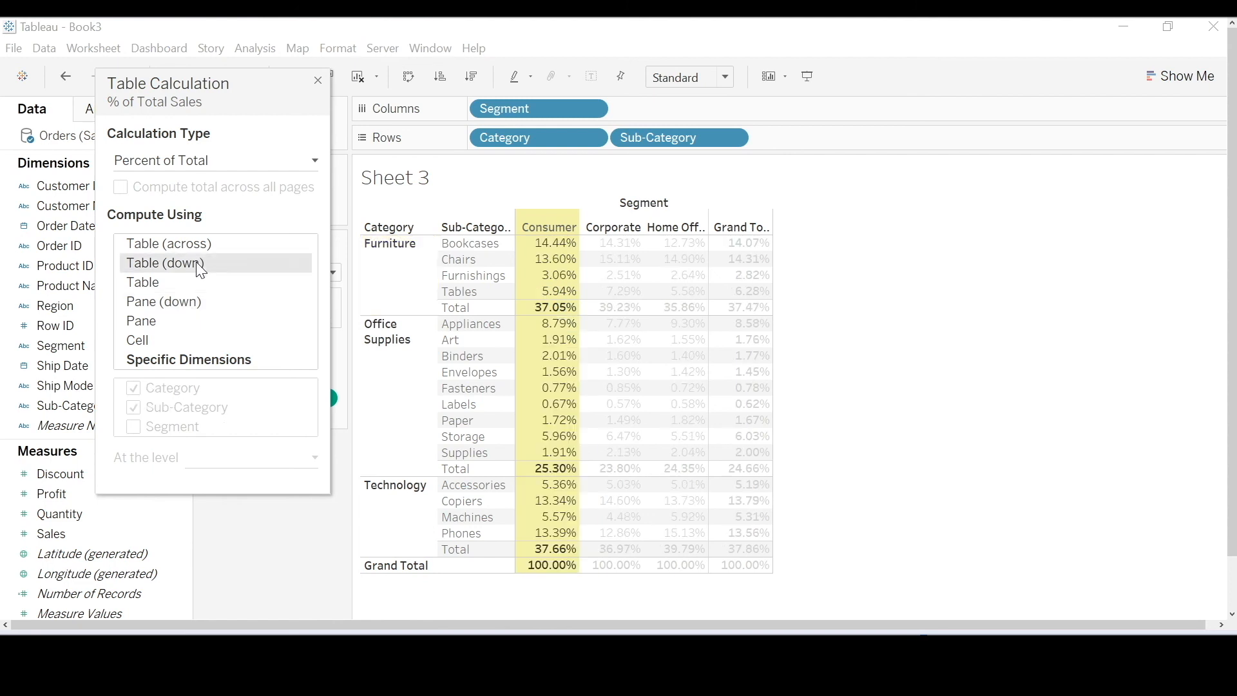
{"action": "mouse_move", "coordinate": [190, 271]}
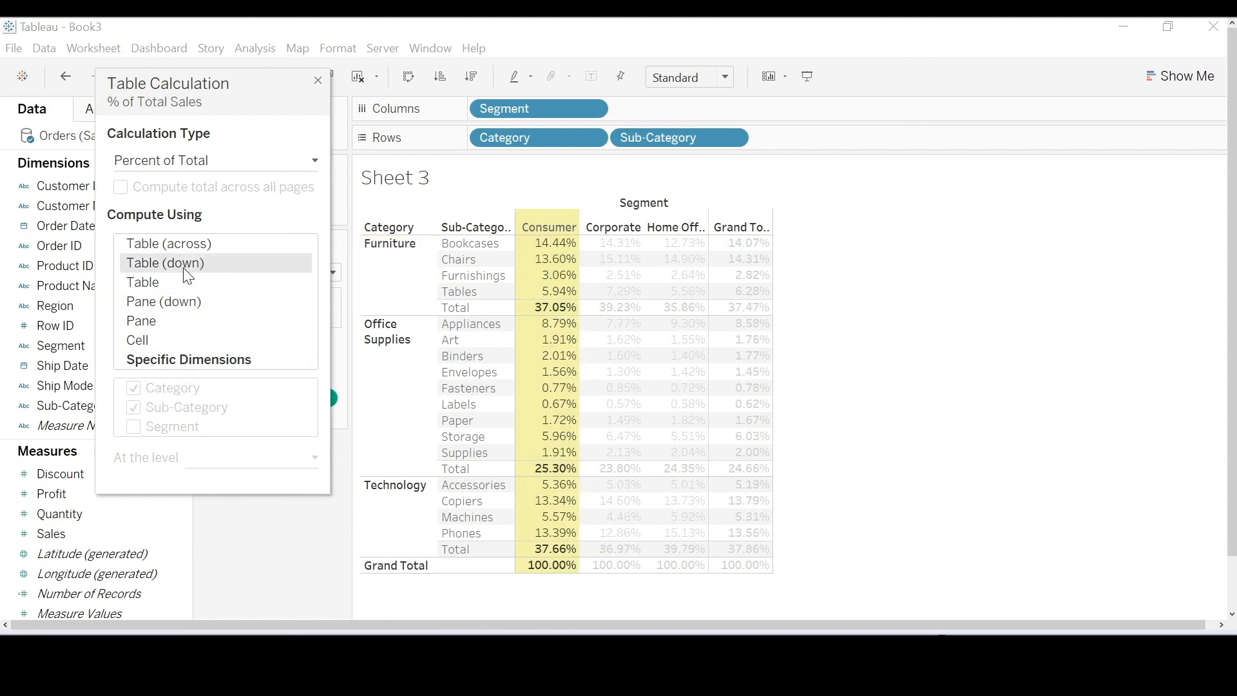
{"action": "left_click", "coordinate": [187, 359]}
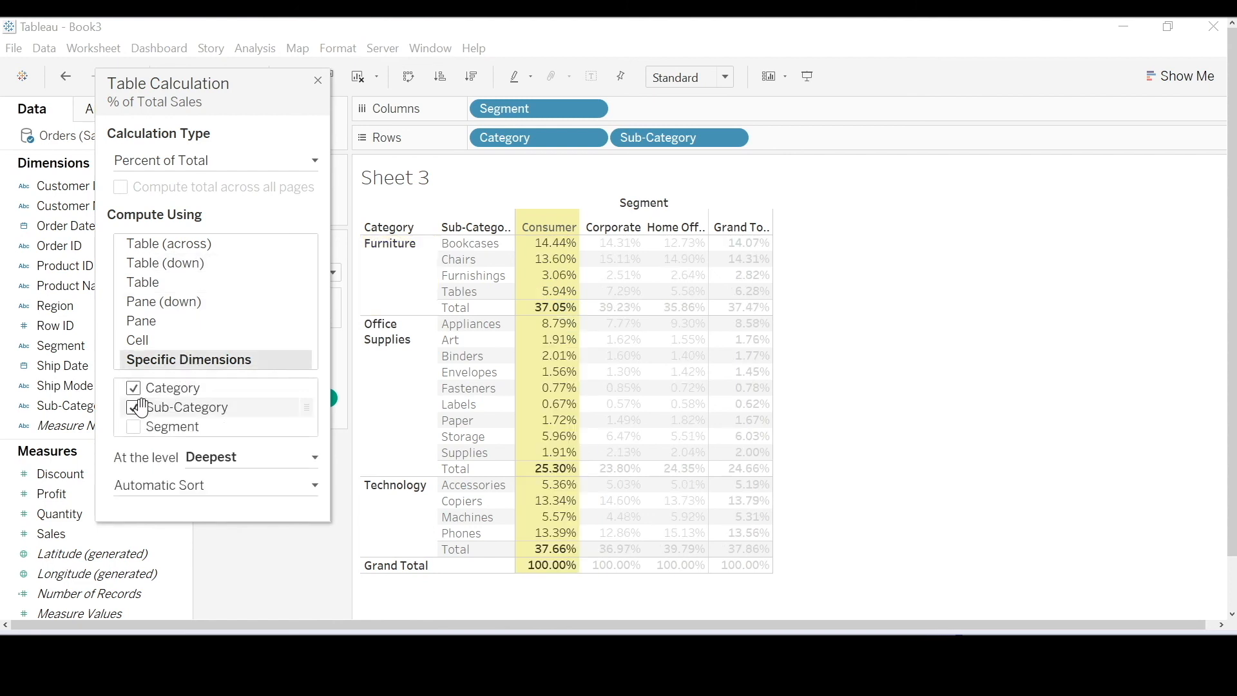
{"action": "left_click", "coordinate": [133, 387]}
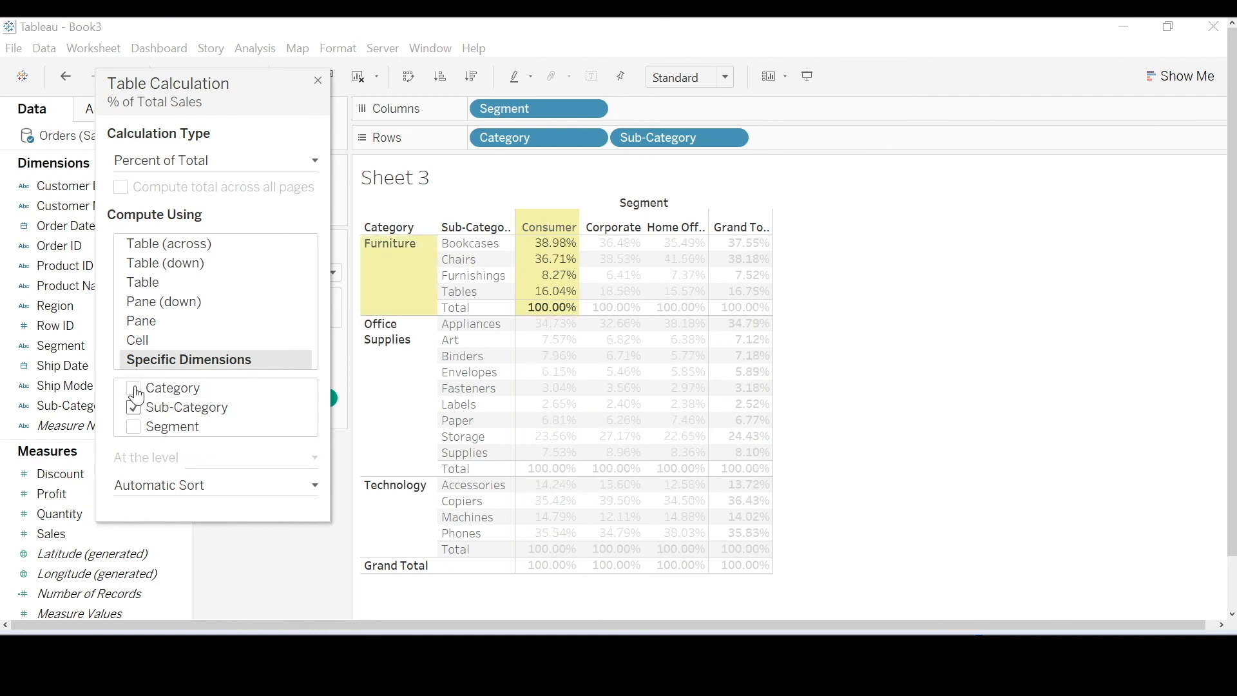
{"action": "left_click", "coordinate": [134, 407]}
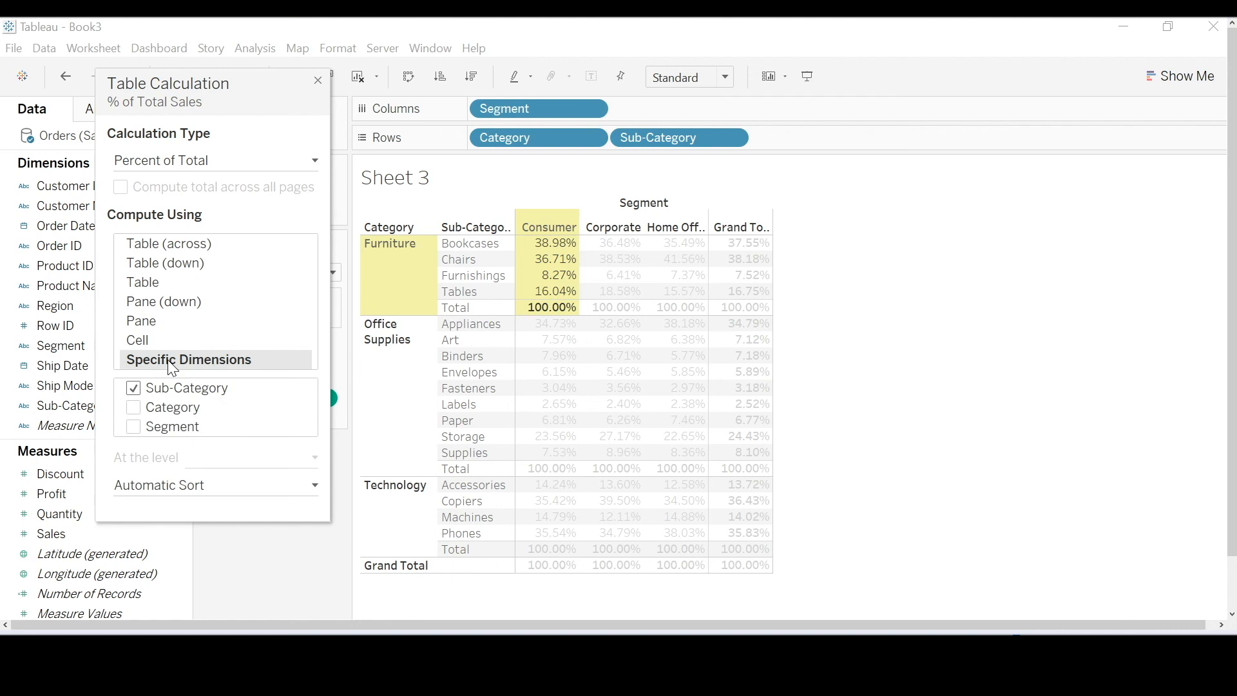
{"action": "mouse_move", "coordinate": [286, 366]}
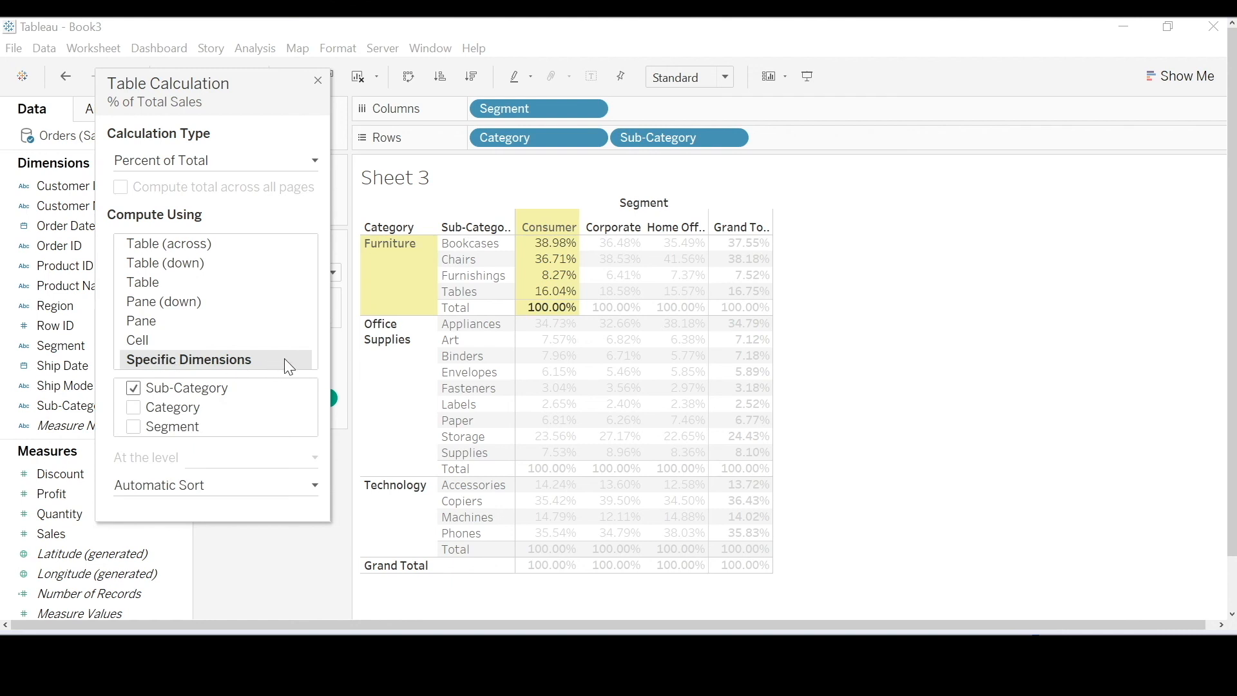
{"action": "mouse_move", "coordinate": [282, 368]}
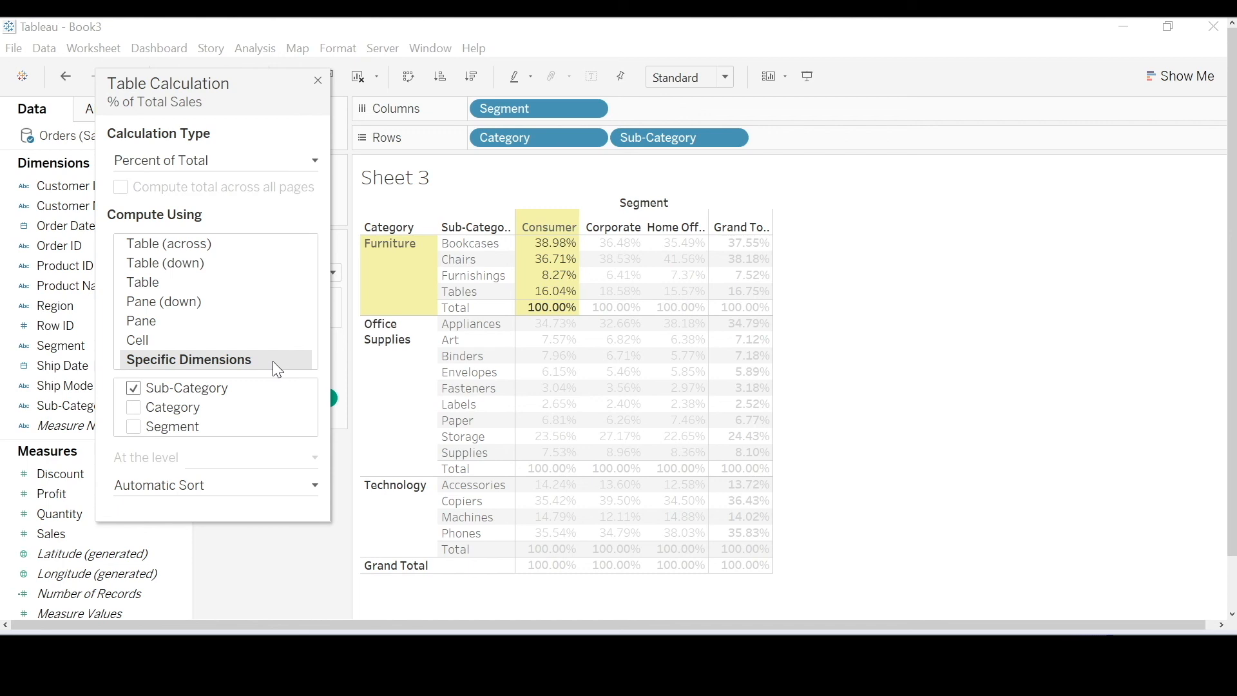
{"action": "mouse_move", "coordinate": [258, 365]}
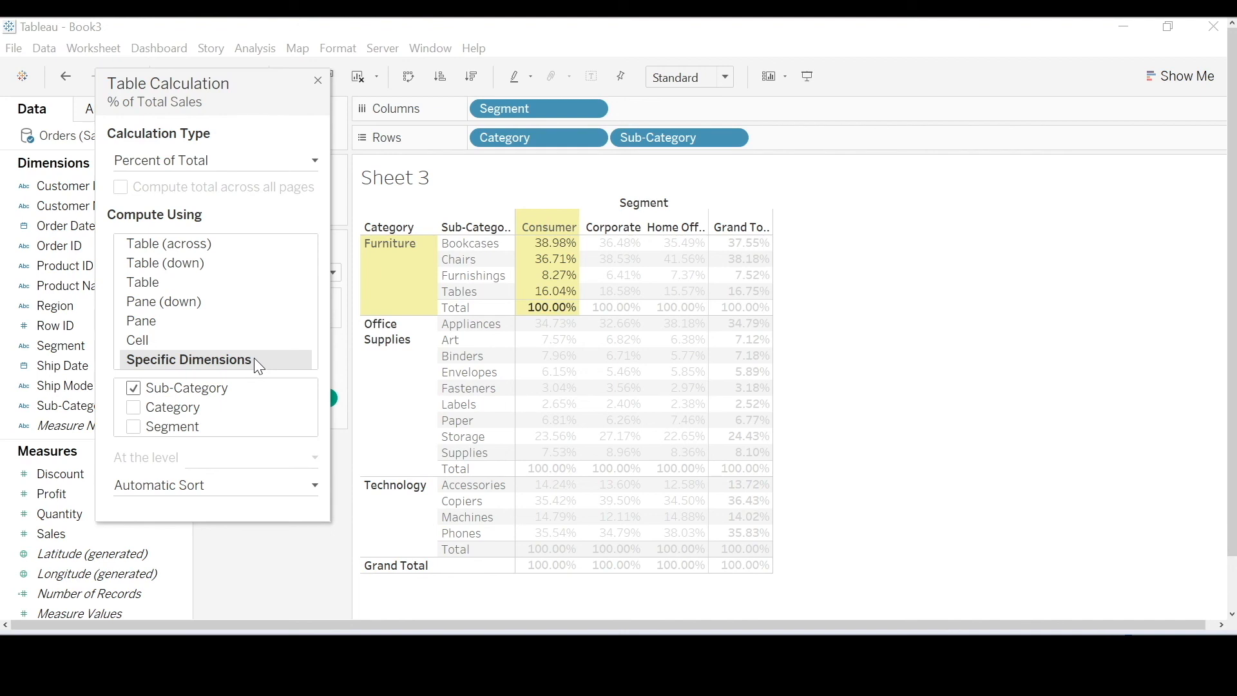